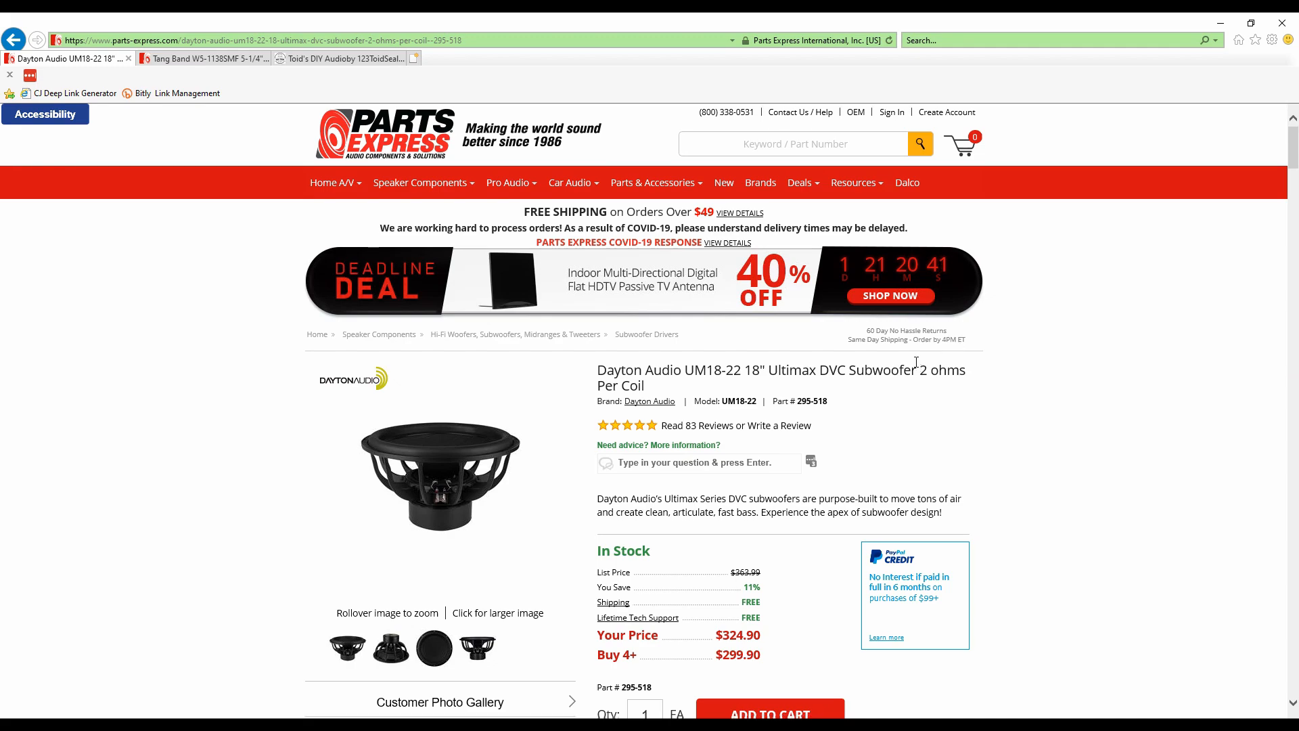
# Switch to the Toid's DIY Audio sealed-or-ported subwoofer article tab
pyautogui.scroll(-3)
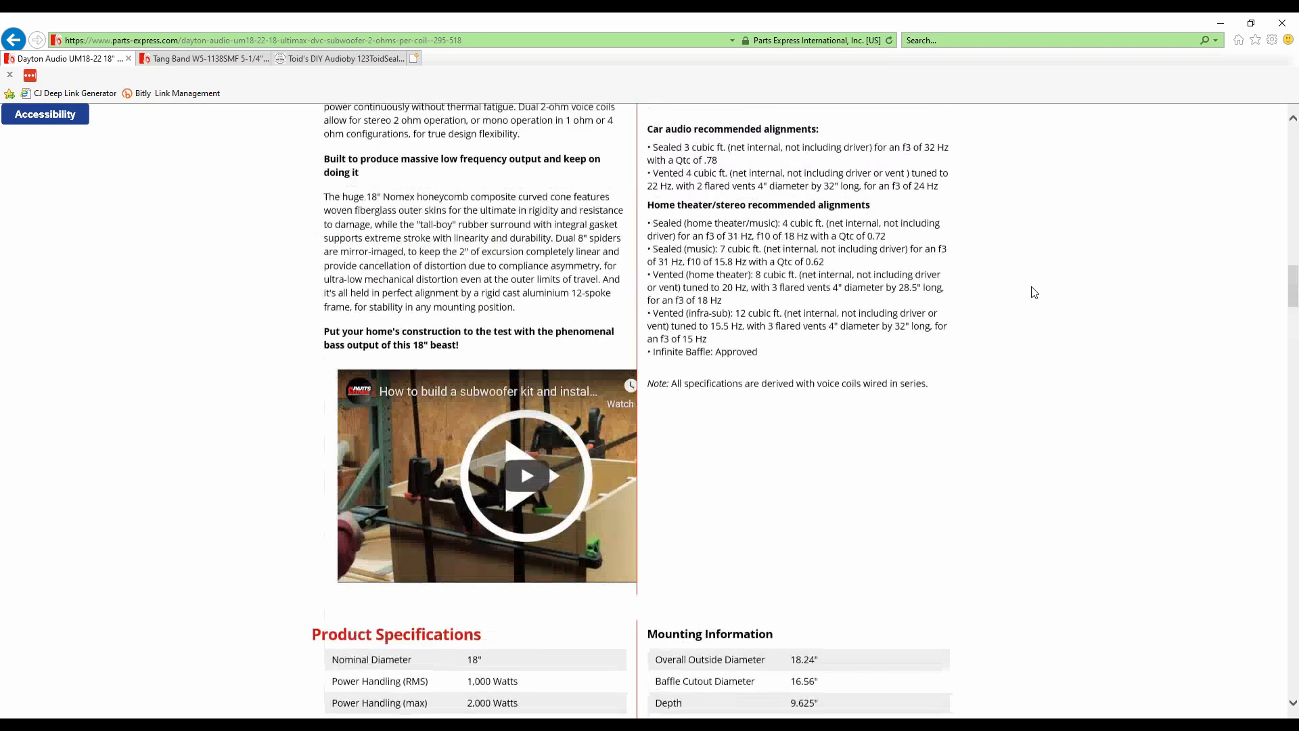
pyautogui.scroll(3)
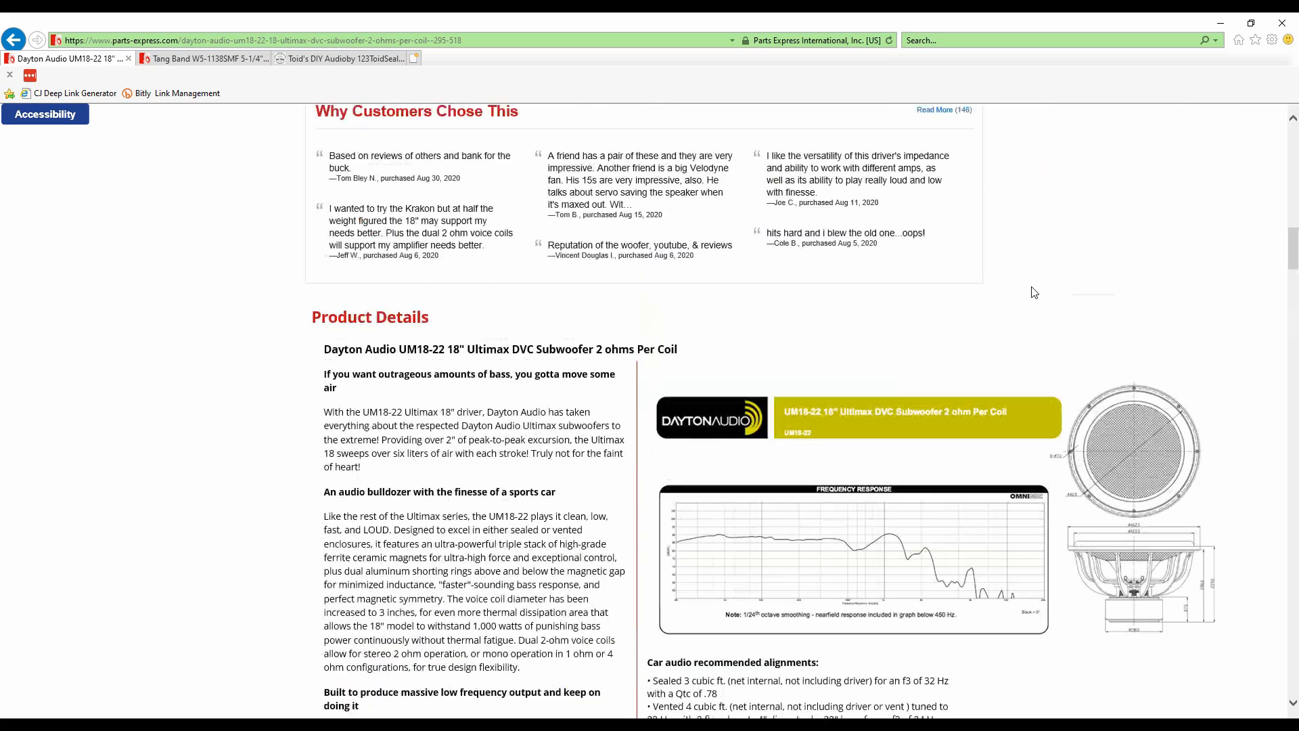
pyautogui.scroll(3)
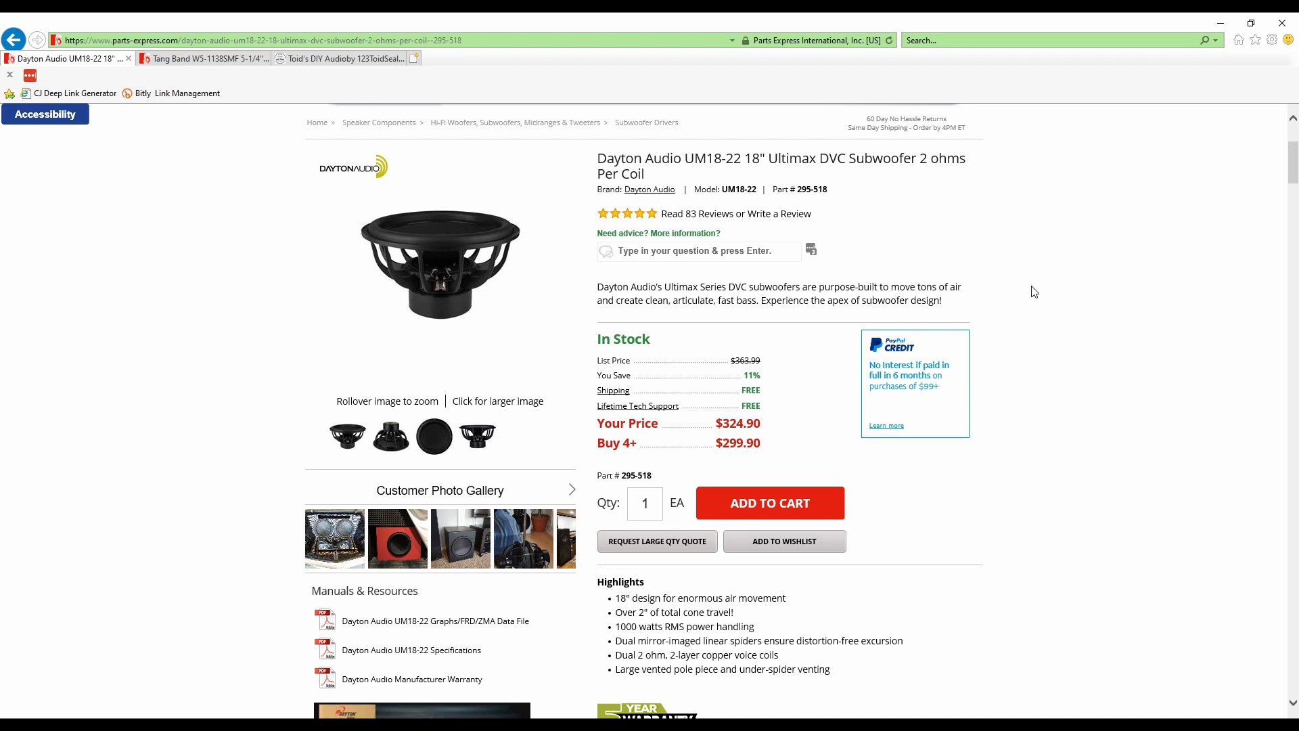
pyautogui.moveTo(1007, 208)
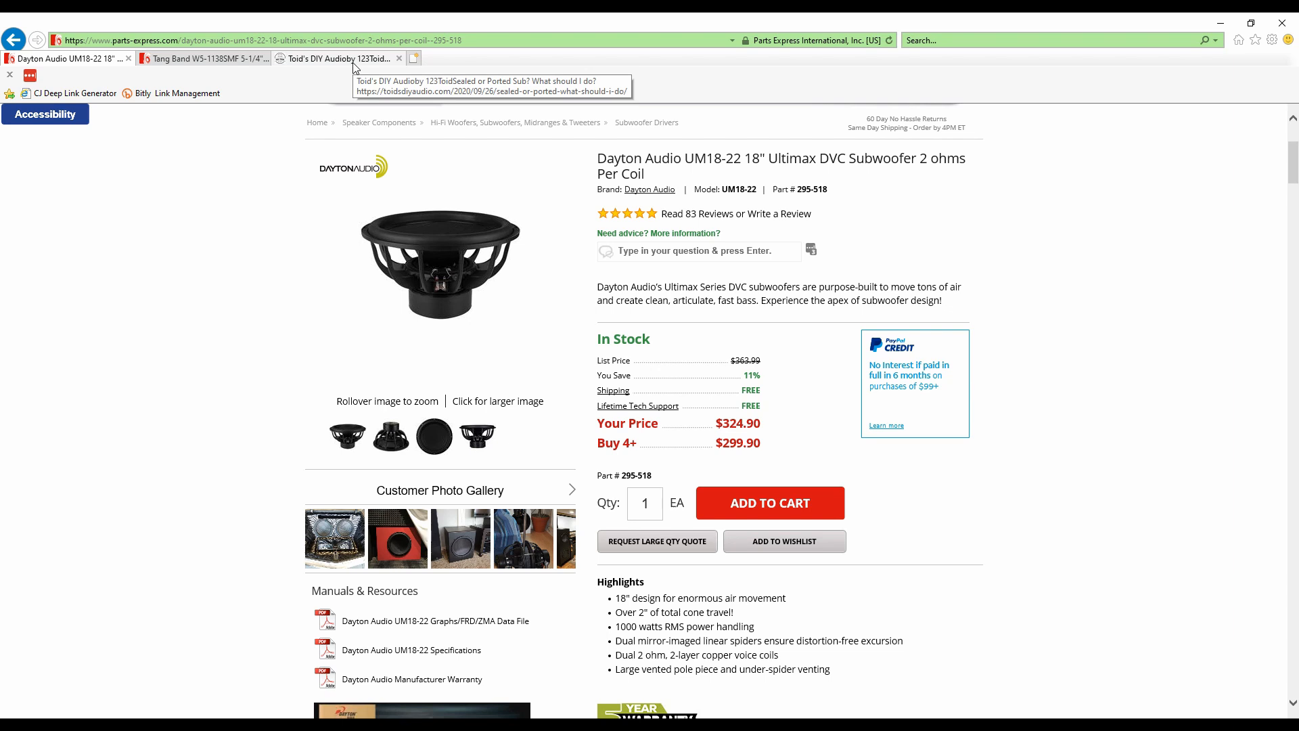
pyautogui.click(335, 59)
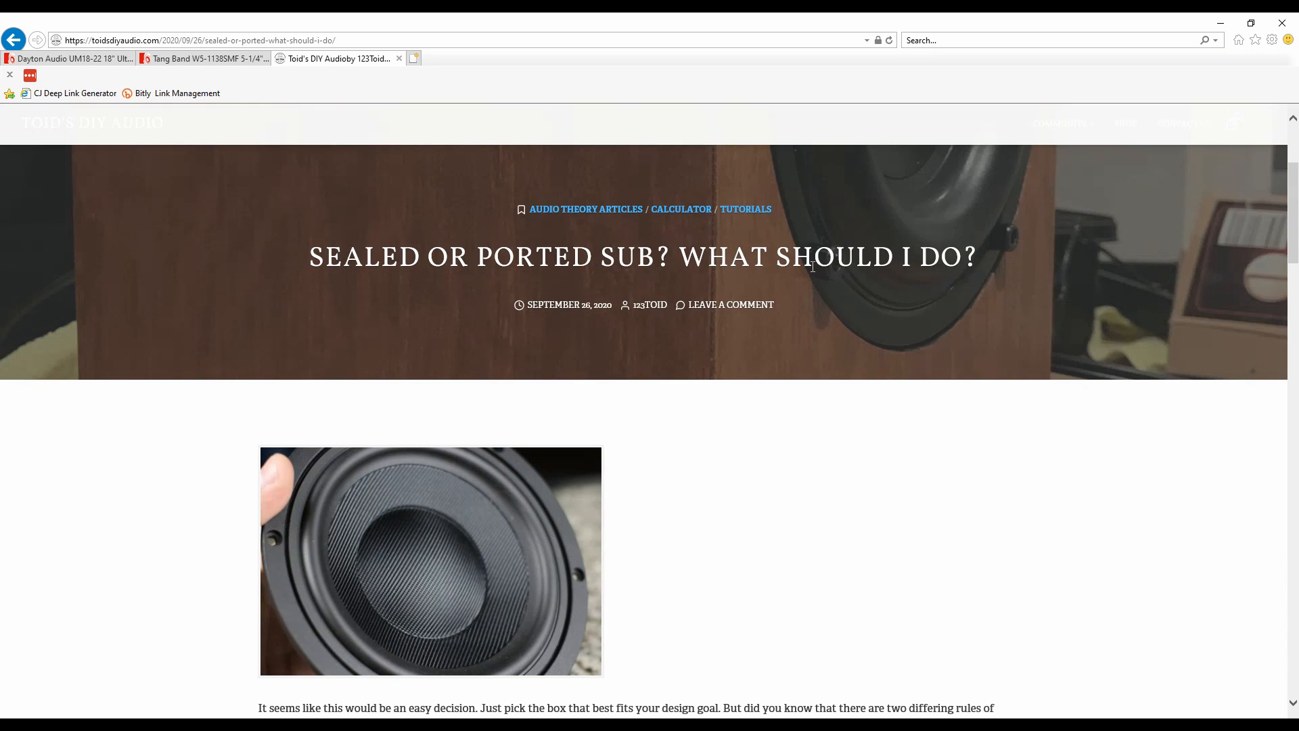
pyautogui.moveTo(831, 295)
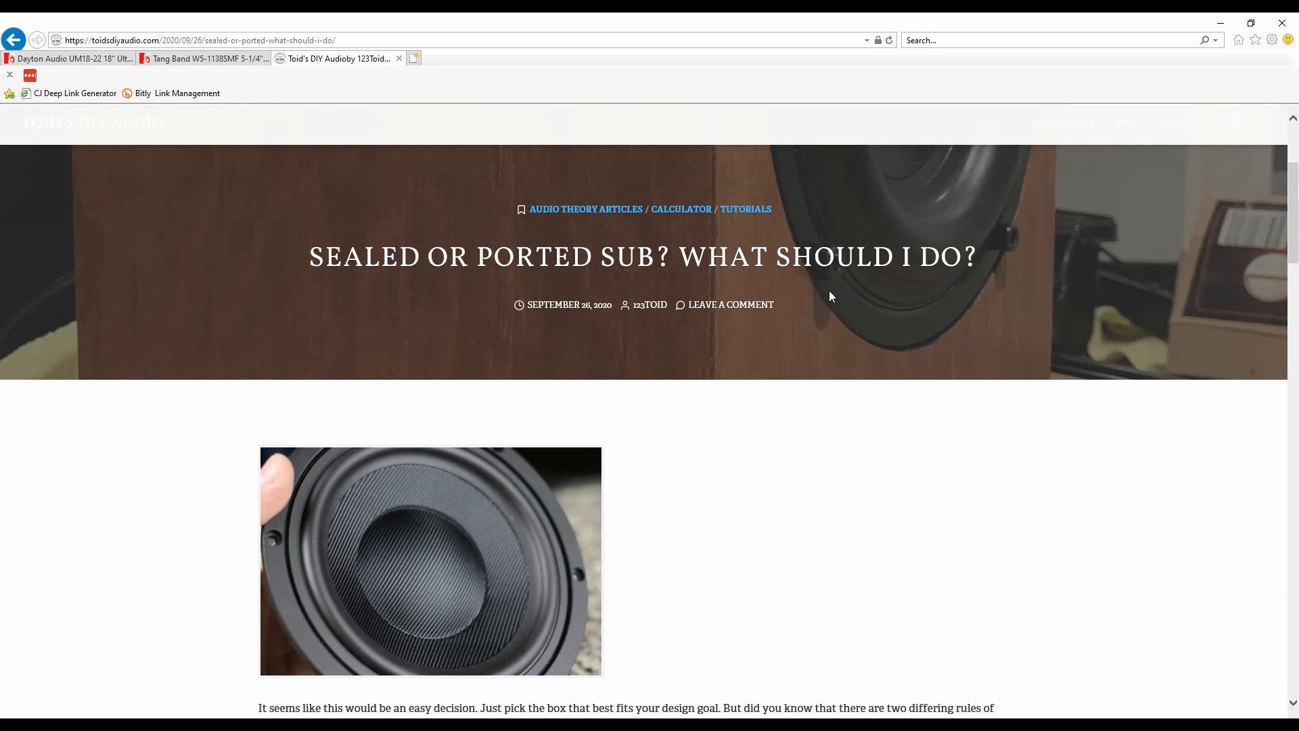
pyautogui.moveTo(861, 411)
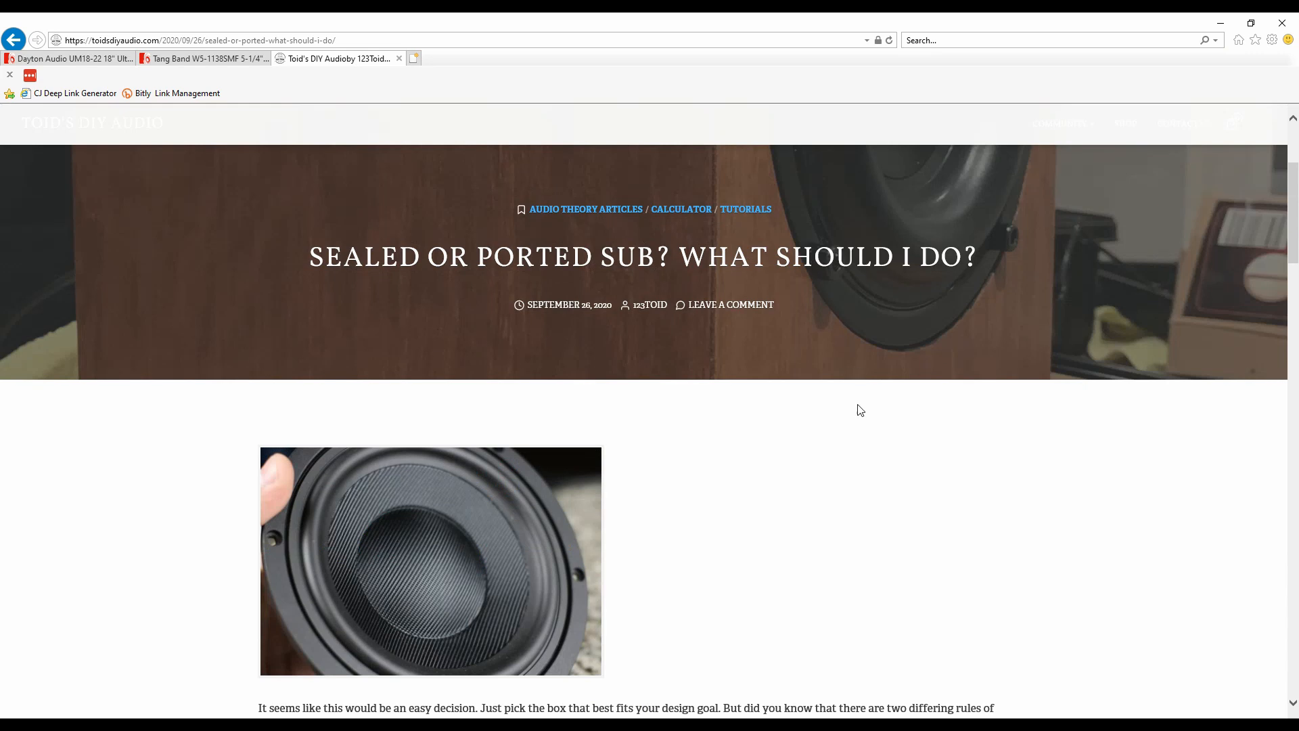
# Scroll to the EBP formula and calculator with its Fs, Qes and EBP fields reading 90
pyautogui.scroll(-3)
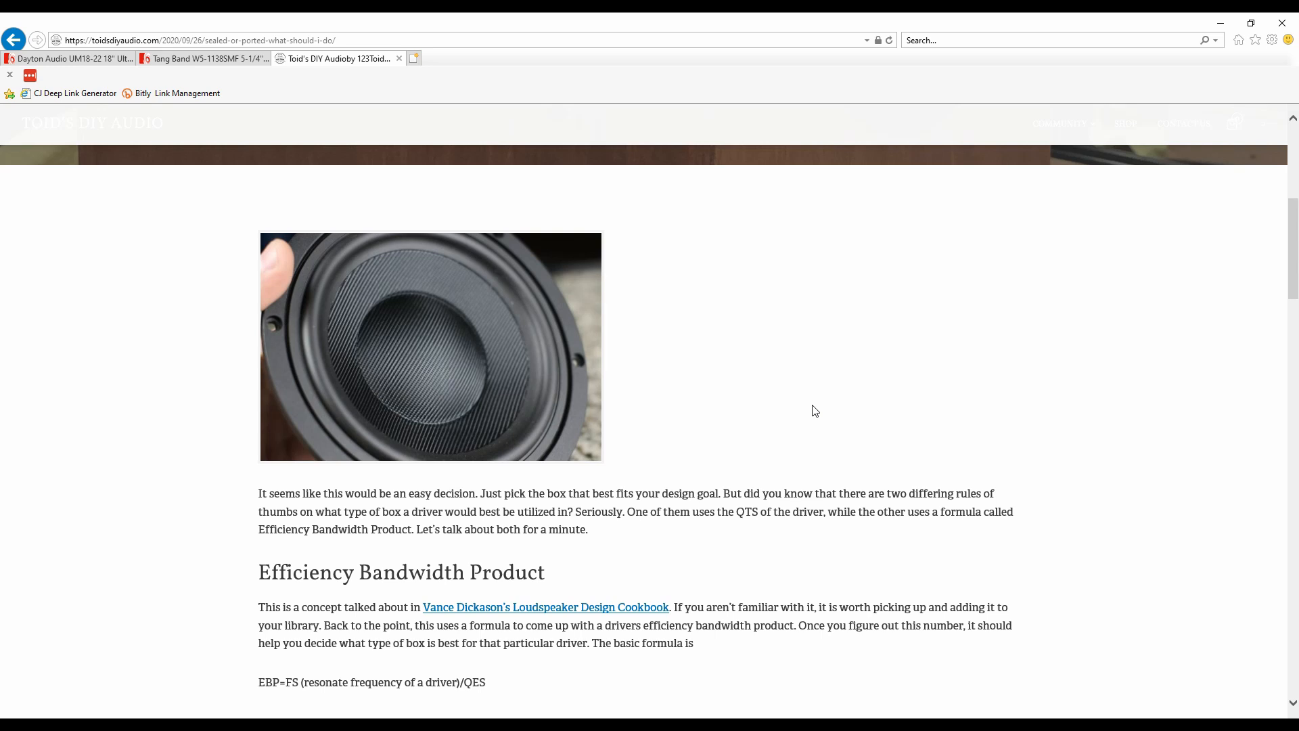
pyautogui.doubleClick(292, 682)
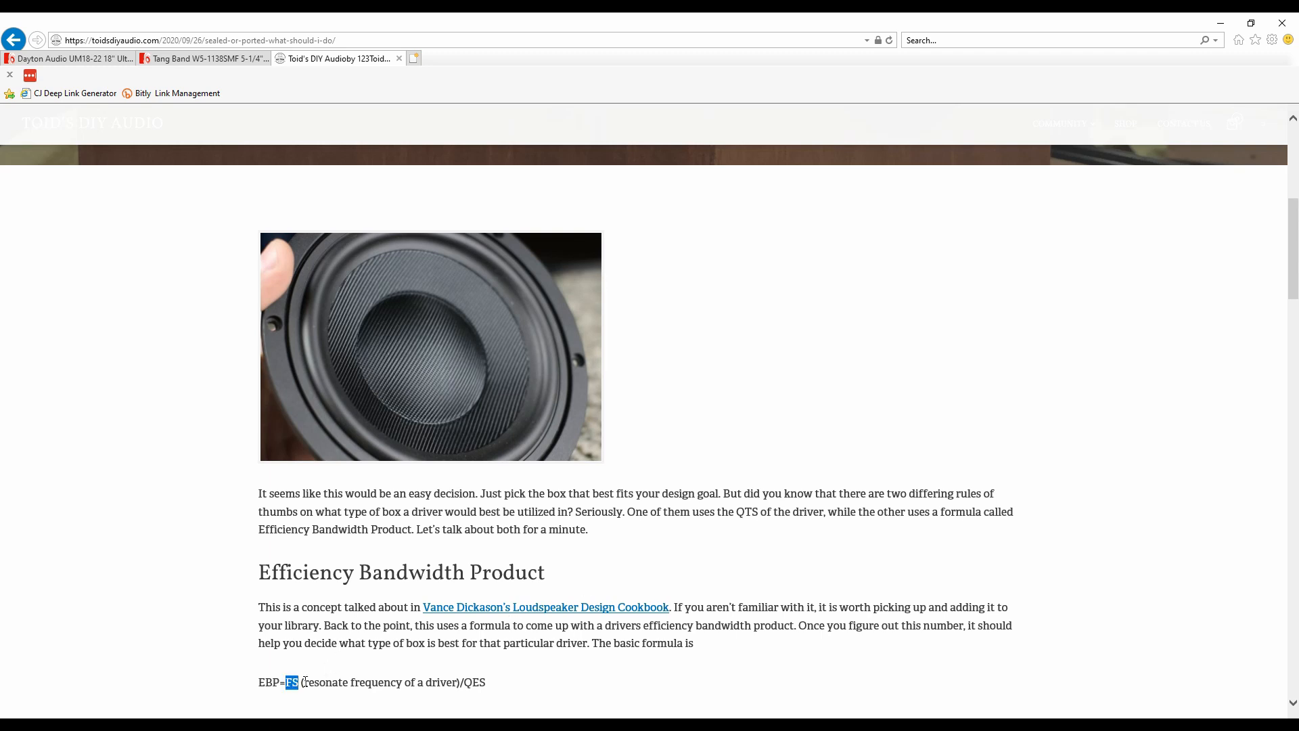
pyautogui.scroll(-3)
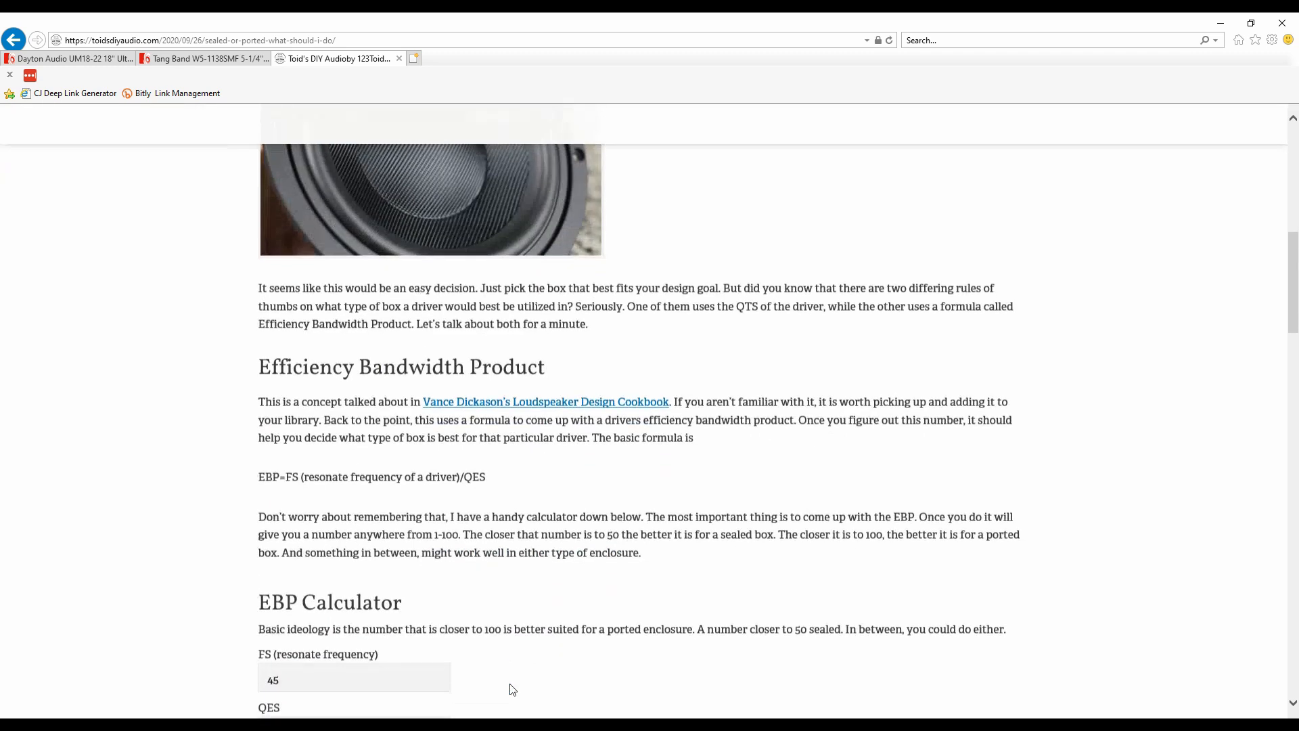
pyautogui.scroll(-3)
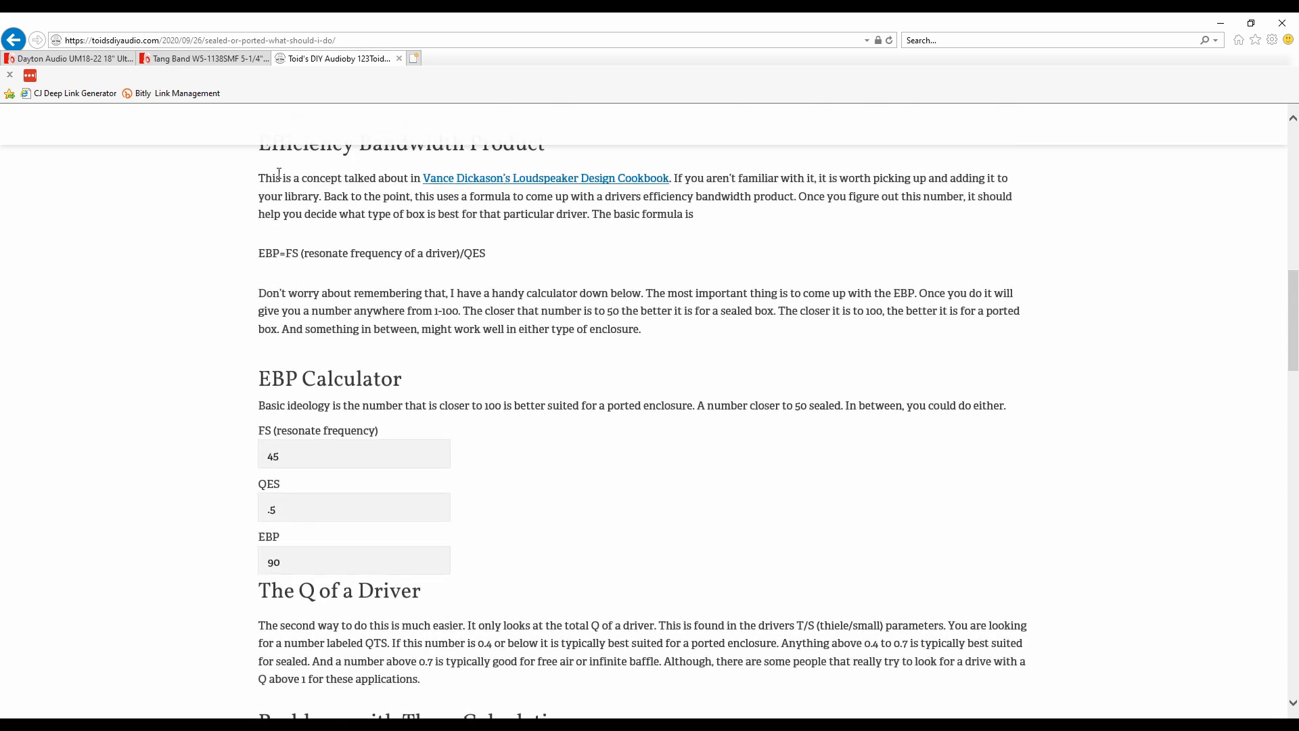
# Show the Dayton UM18-22 Thiele-Small parameters and select its Qes value 0.62
pyautogui.click(67, 58)
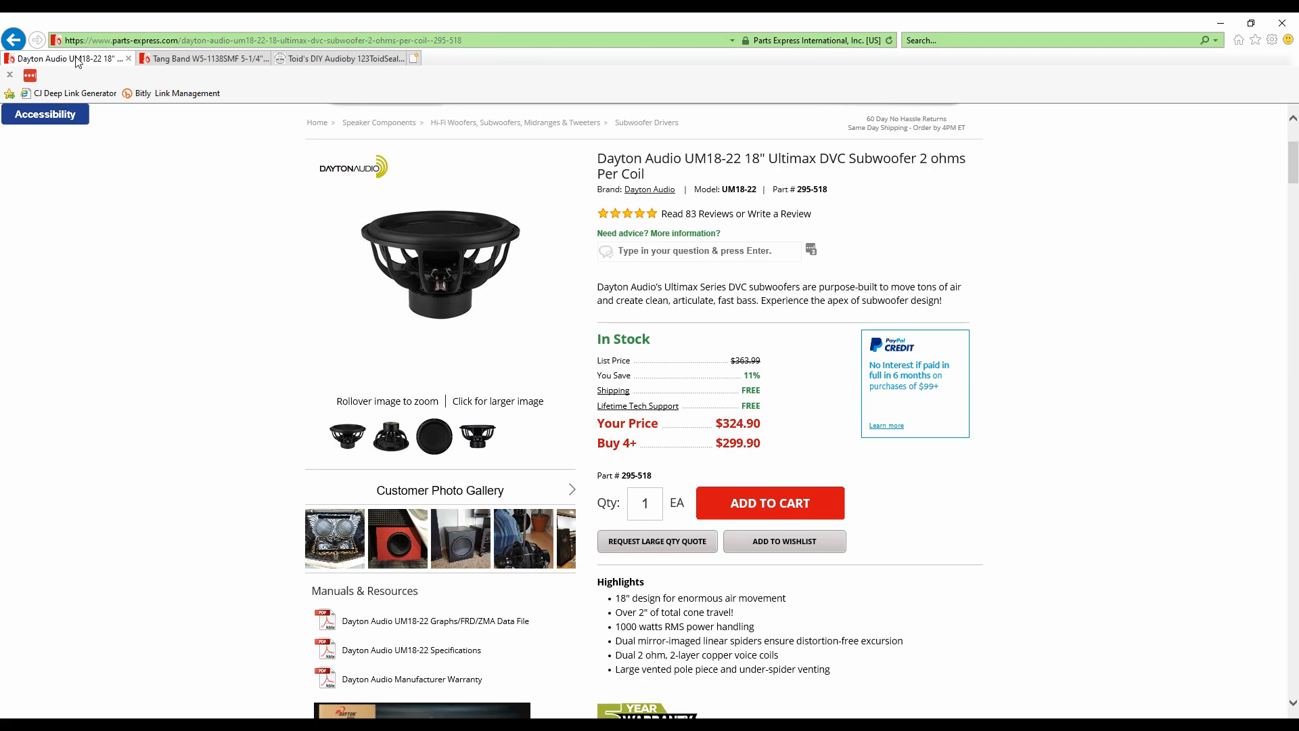
pyautogui.scroll(-3)
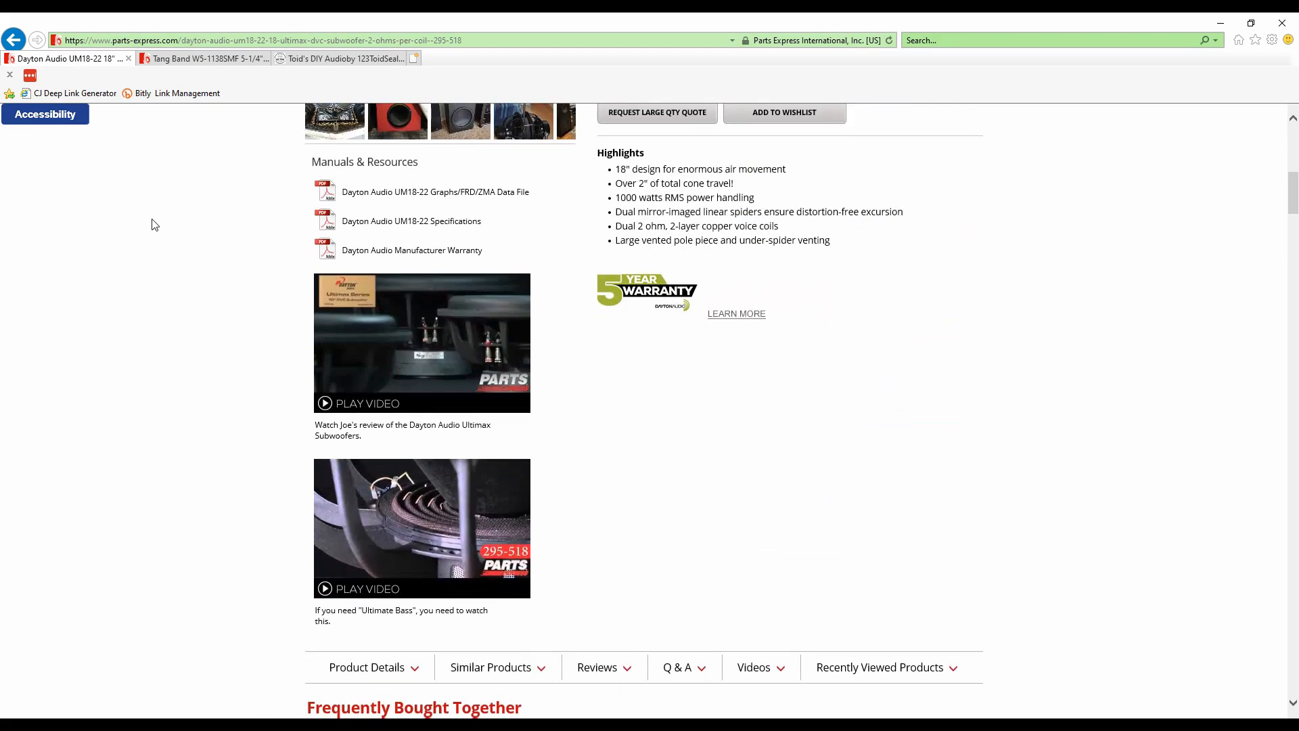
pyautogui.scroll(-3)
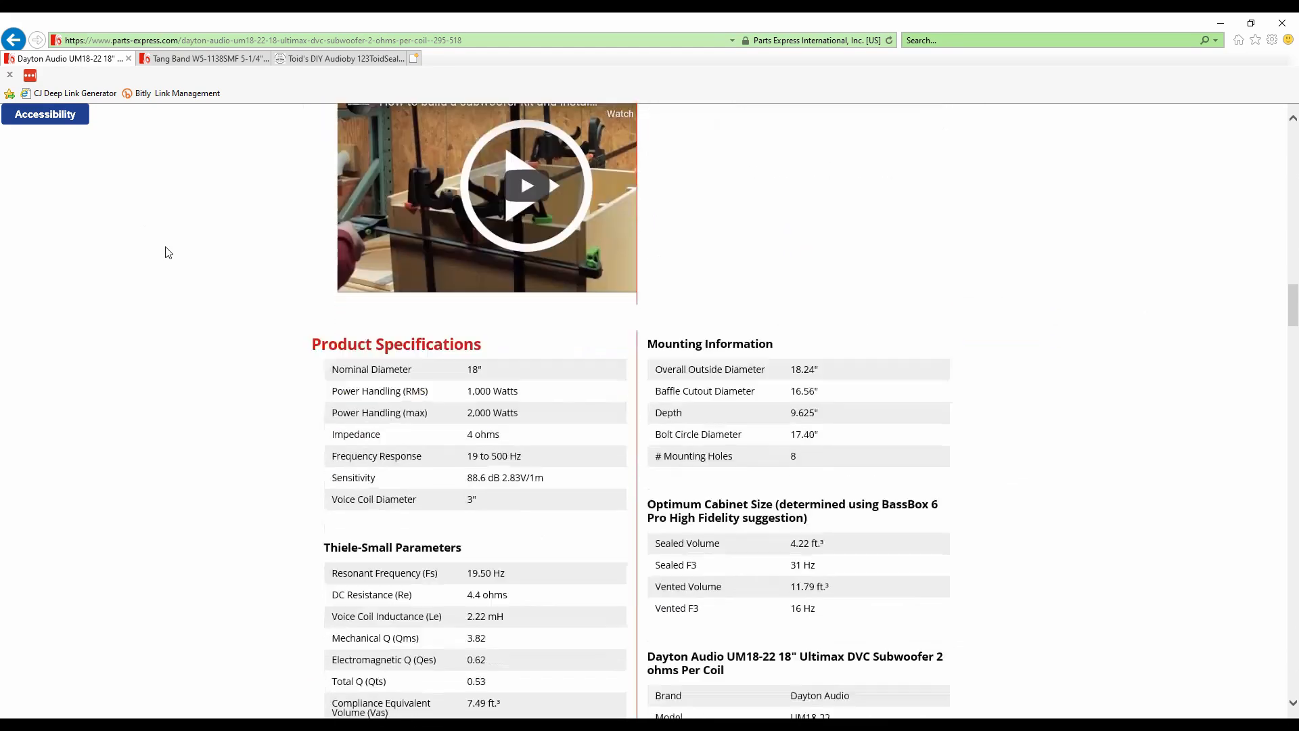
pyautogui.scroll(-3)
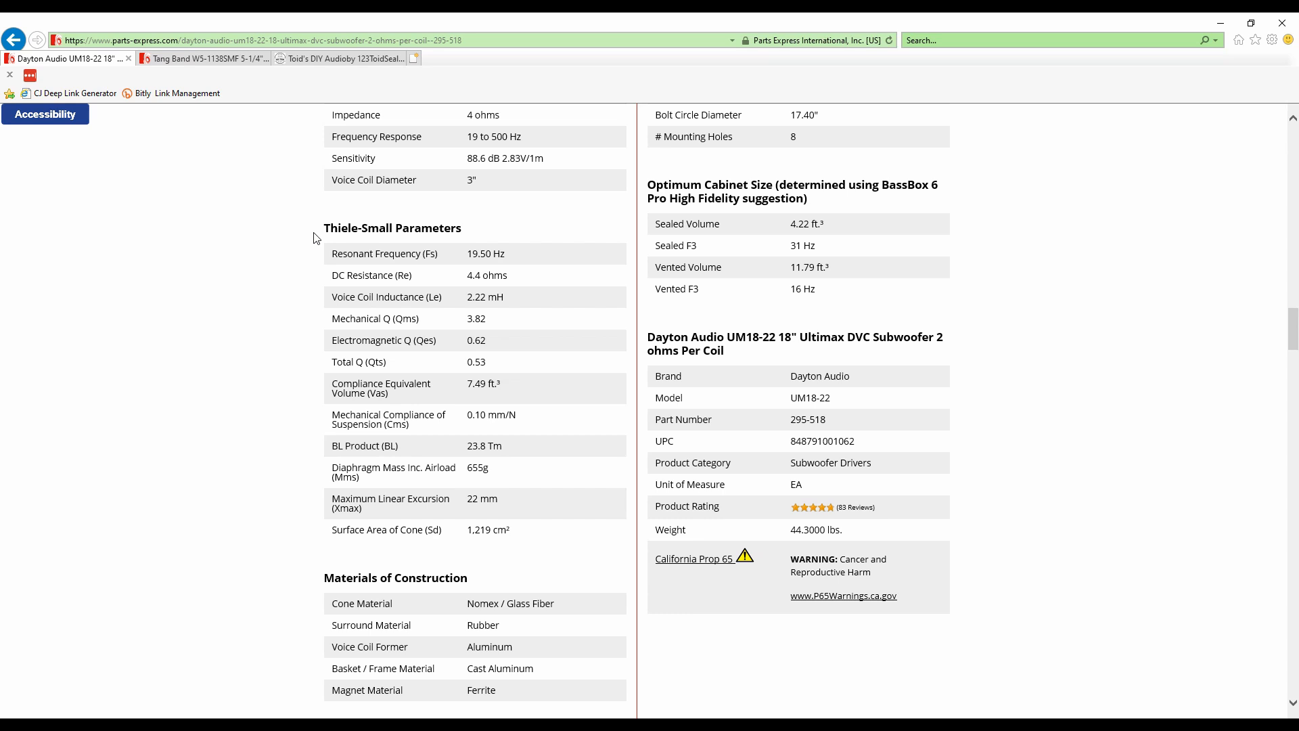
pyautogui.moveTo(329, 259)
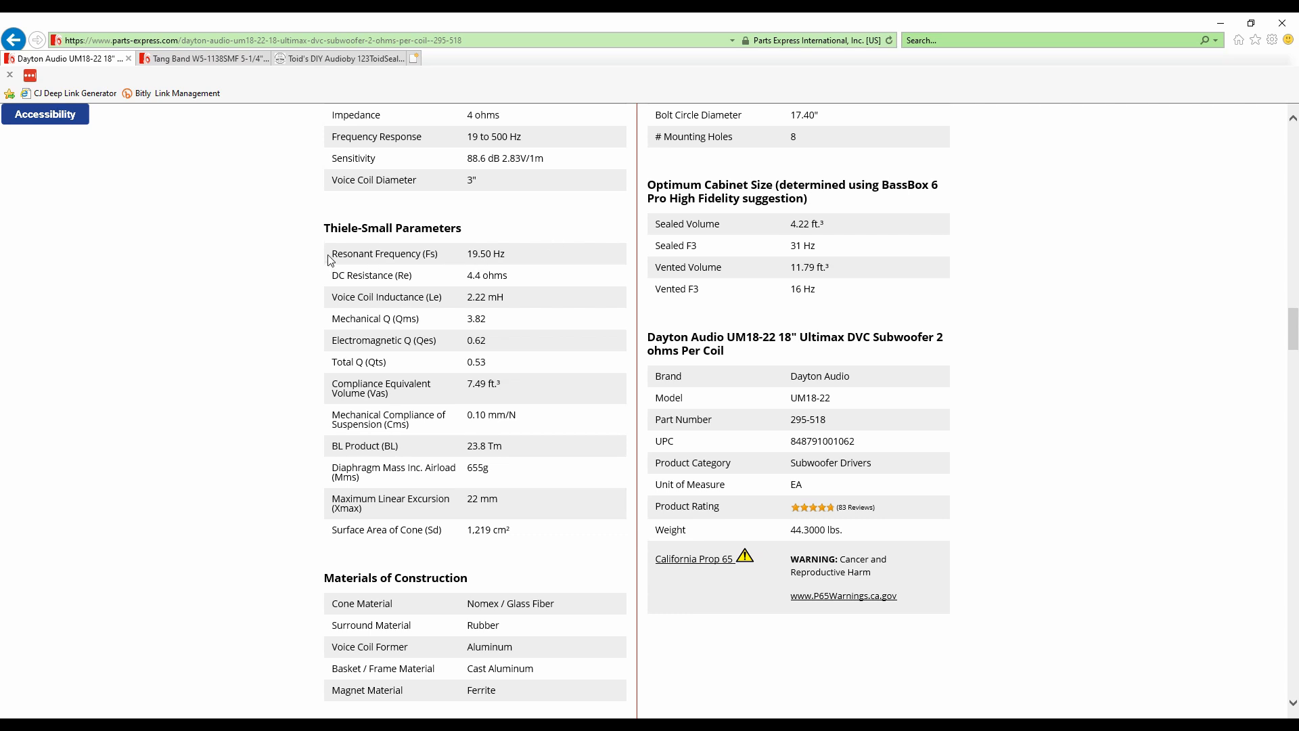
pyautogui.moveTo(468, 253)
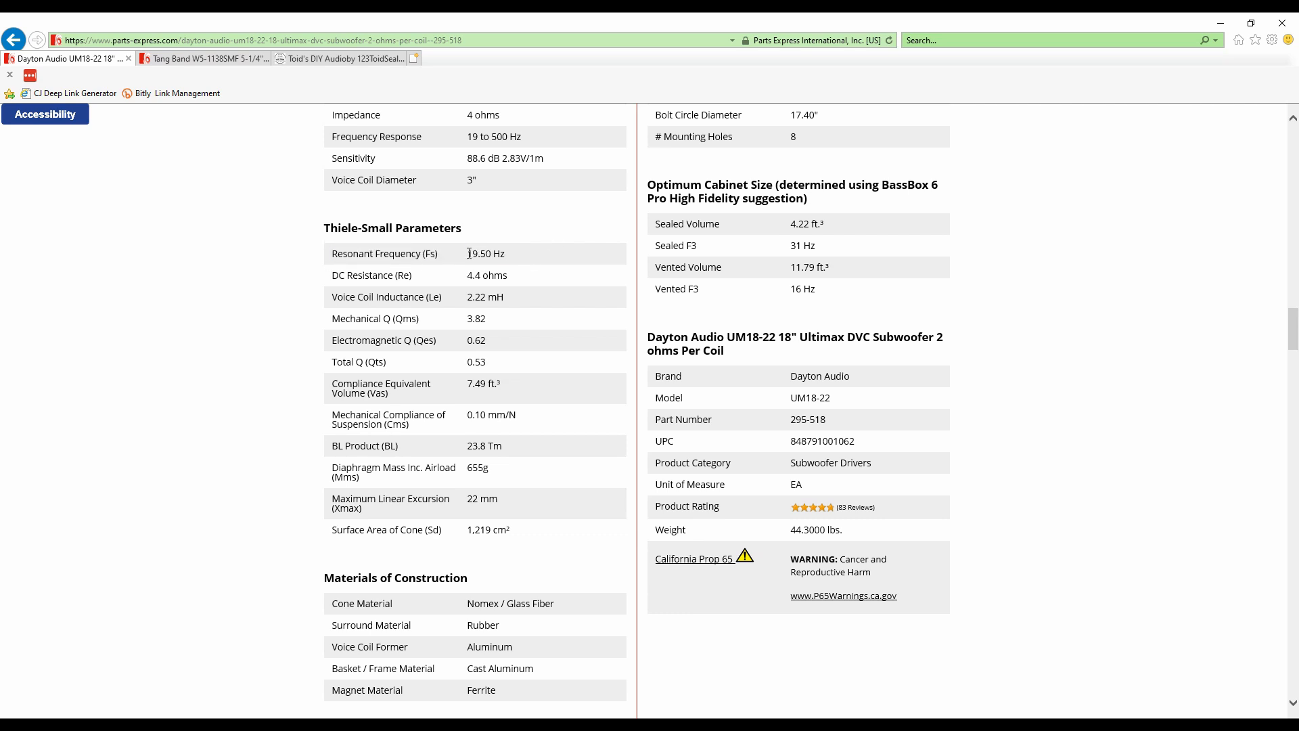
pyautogui.doubleClick(476, 340)
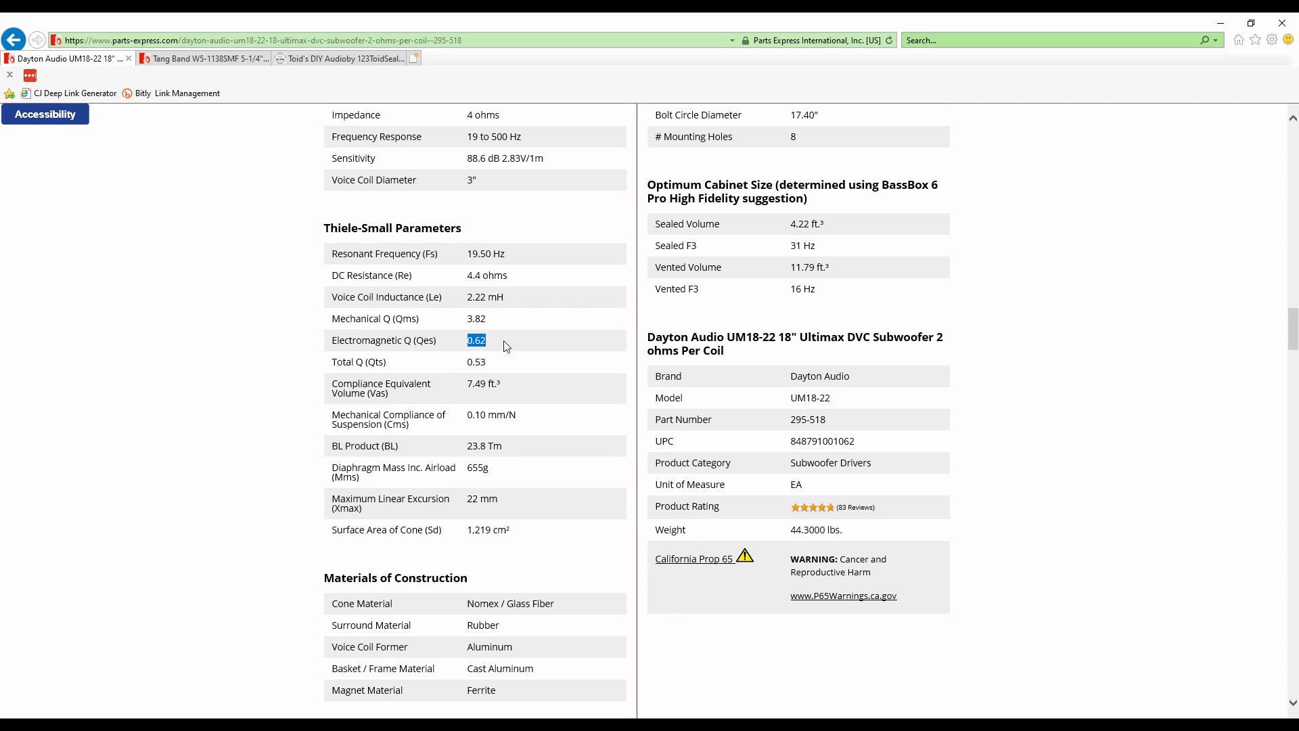
# Enter Qes .62 with Fs 19.5 for an EBP of about 31.45 and highlight the ported/sealed guidance phrases
pyautogui.click(338, 58)
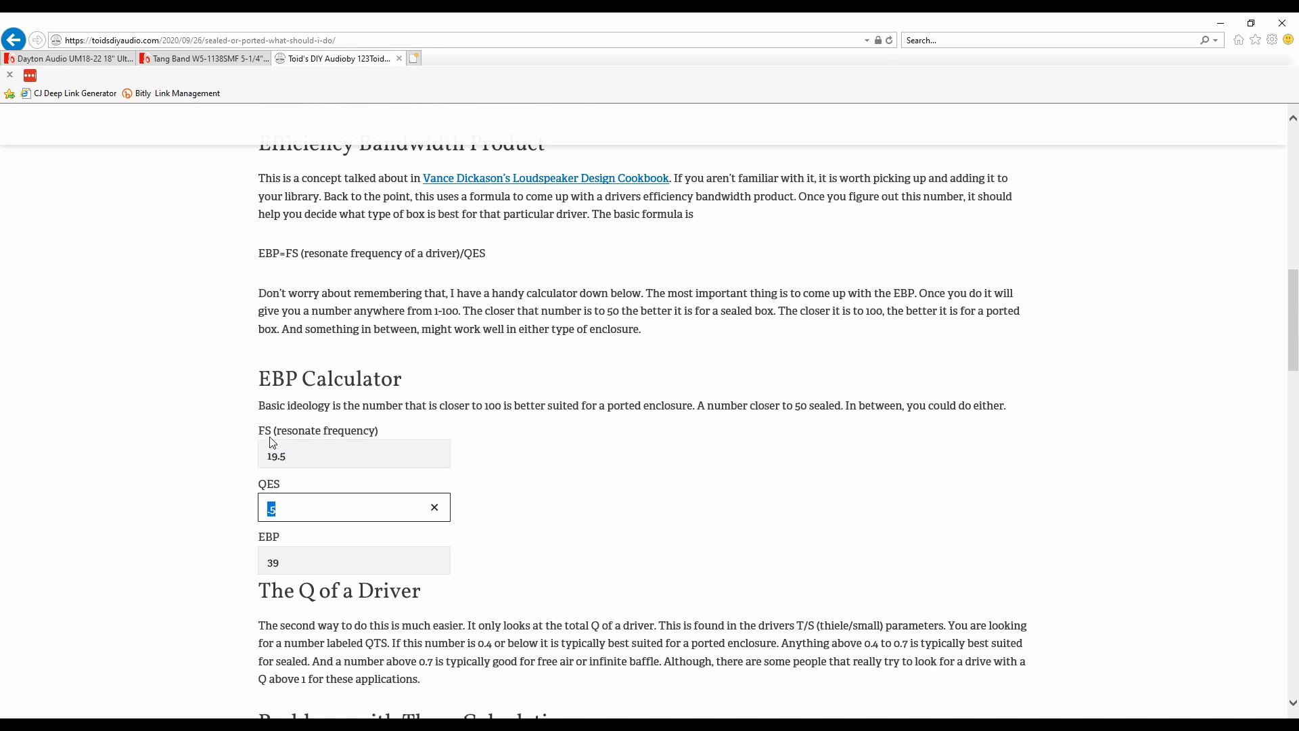
pyautogui.write('.62')
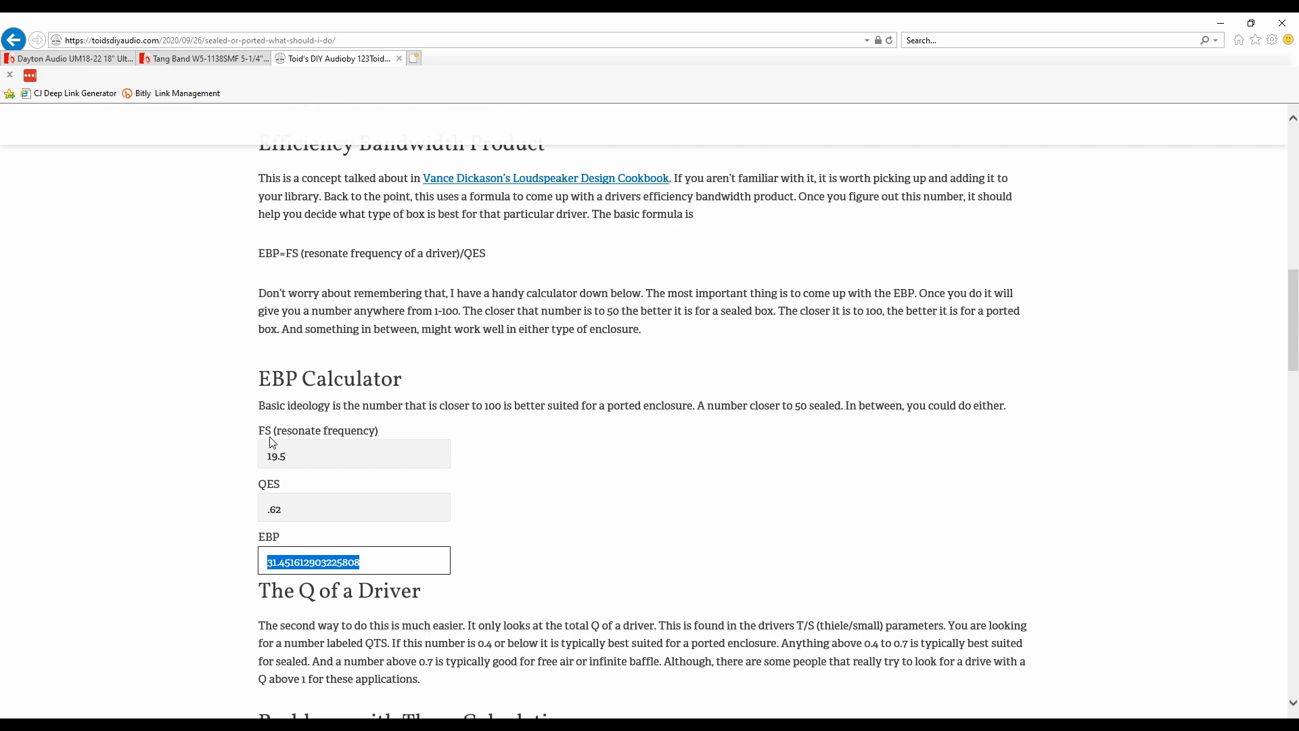
pyautogui.moveTo(305, 437)
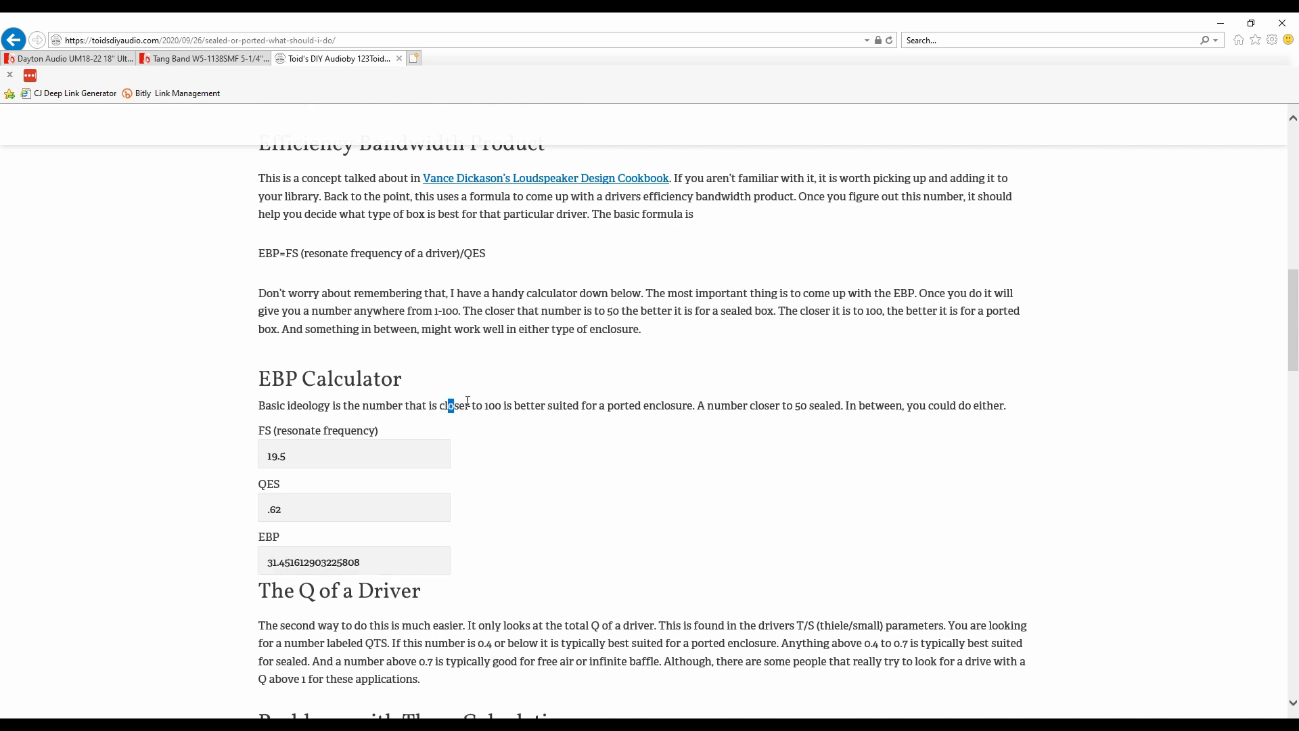
pyautogui.moveTo(438, 404); pyautogui.dragTo(692, 405)
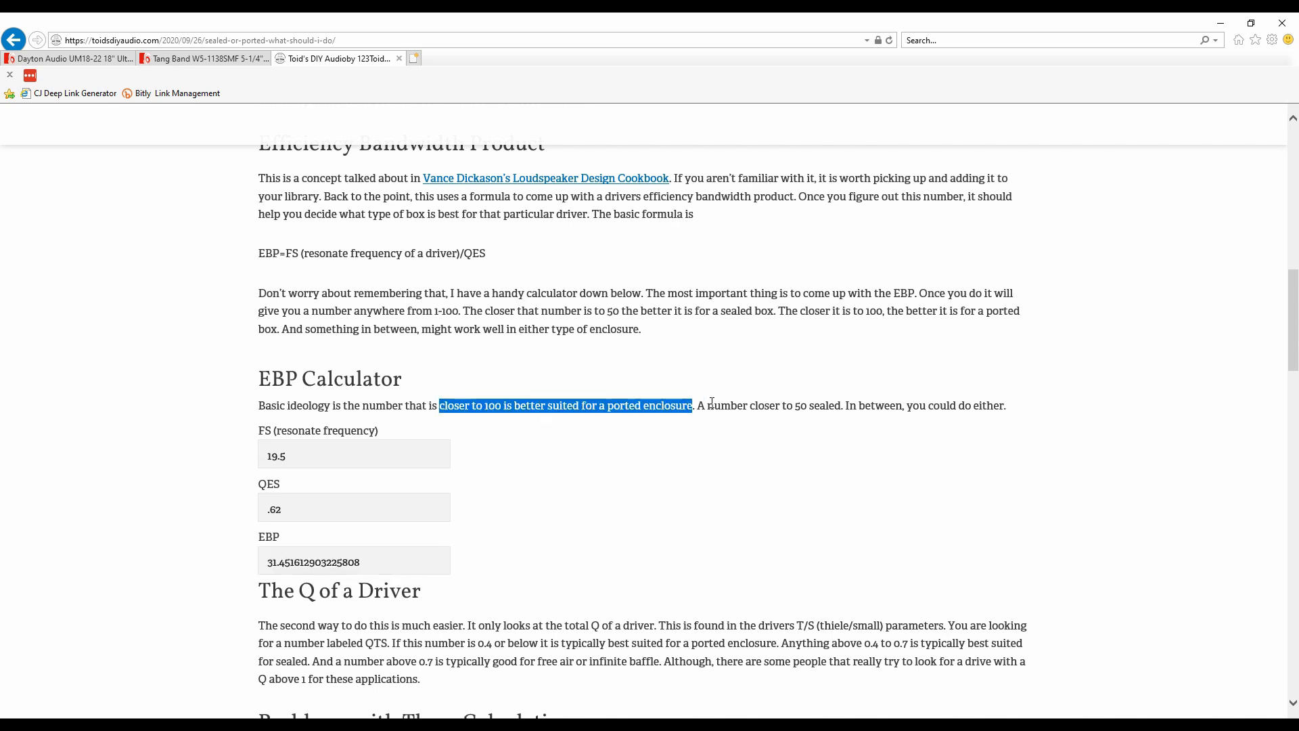
pyautogui.moveTo(708, 405); pyautogui.dragTo(839, 405)
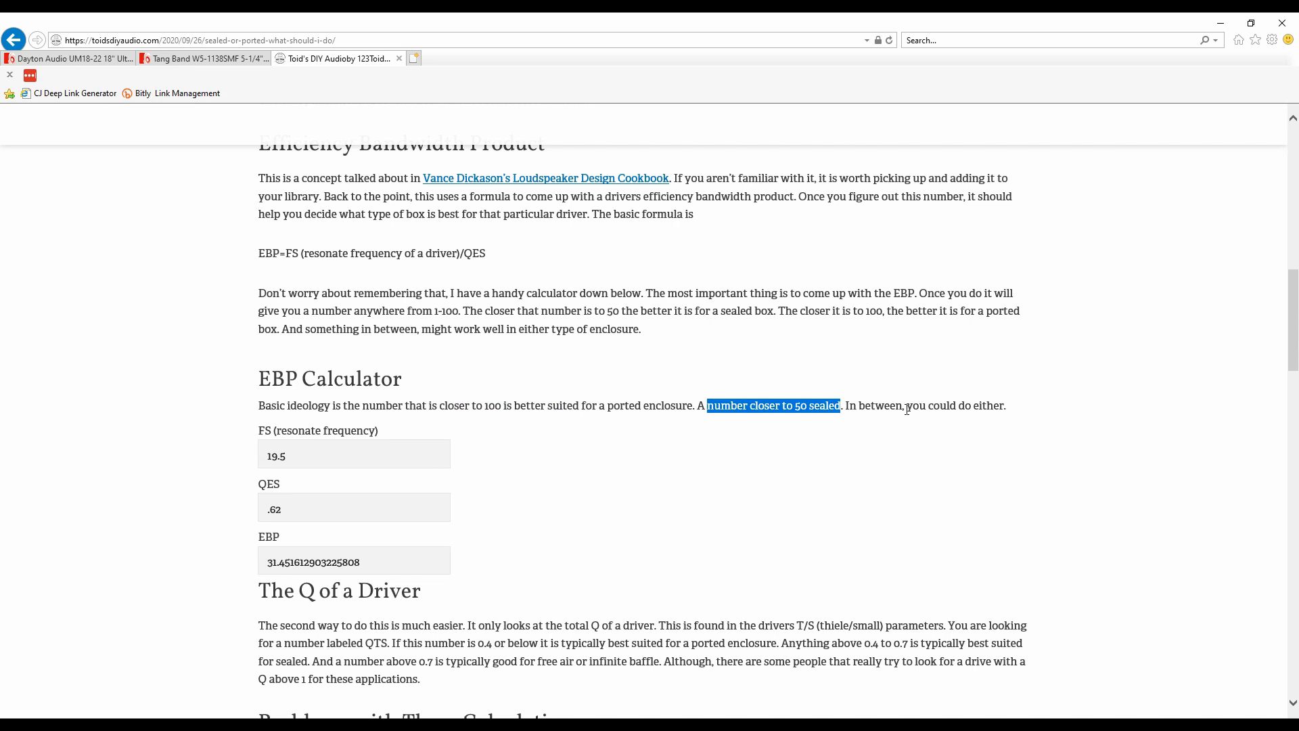
pyautogui.moveTo(893, 375)
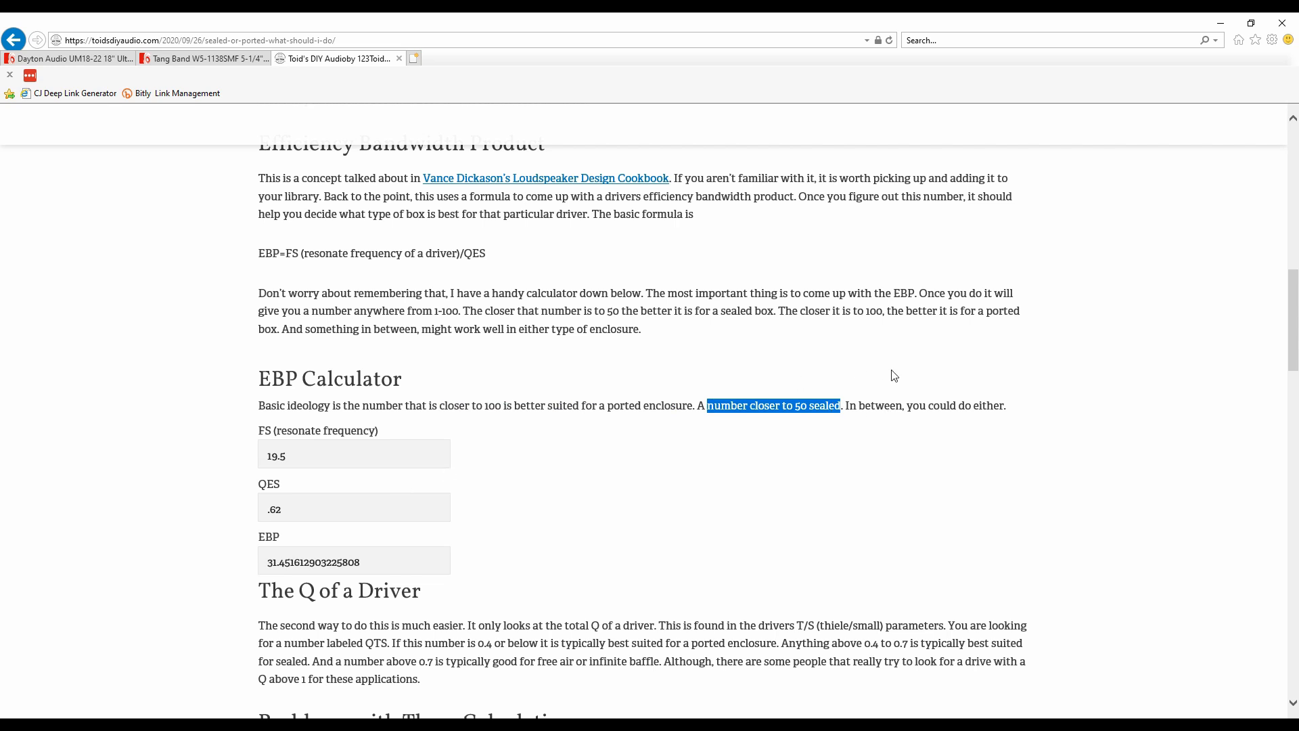
pyautogui.moveTo(965, 404)
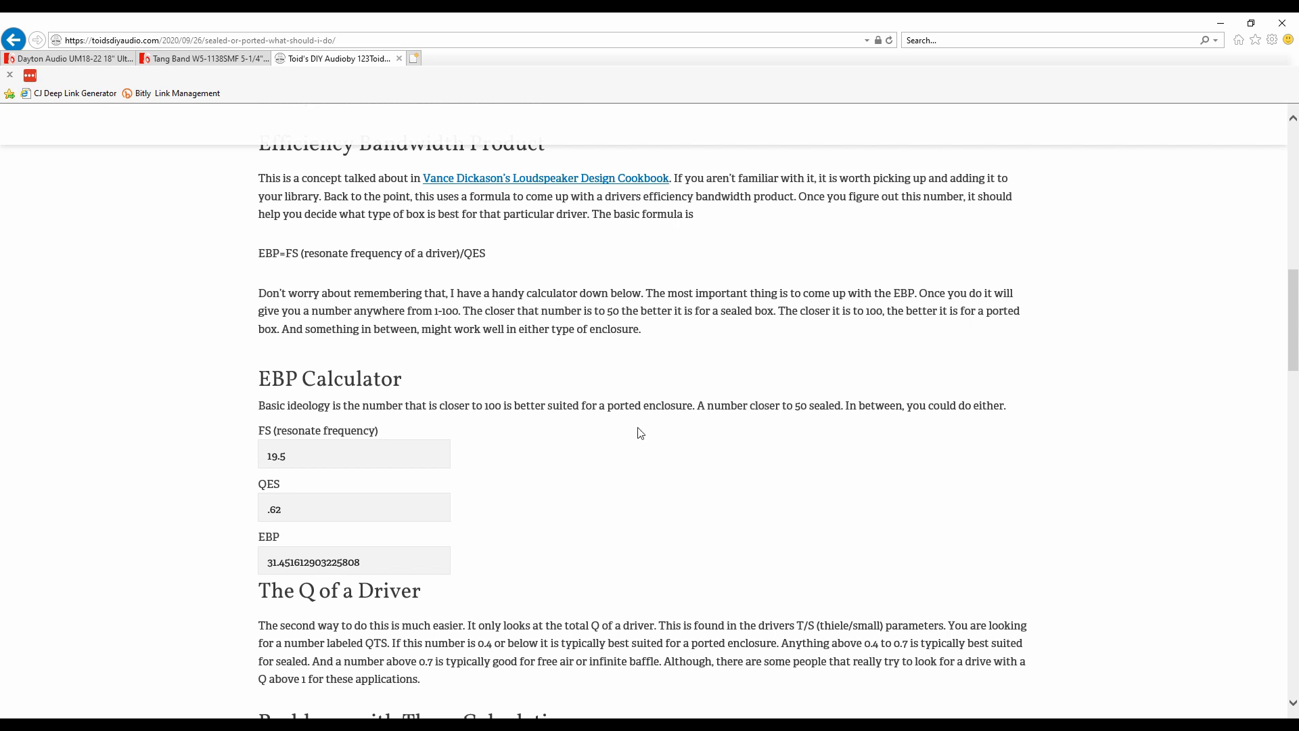
pyautogui.moveTo(407, 487)
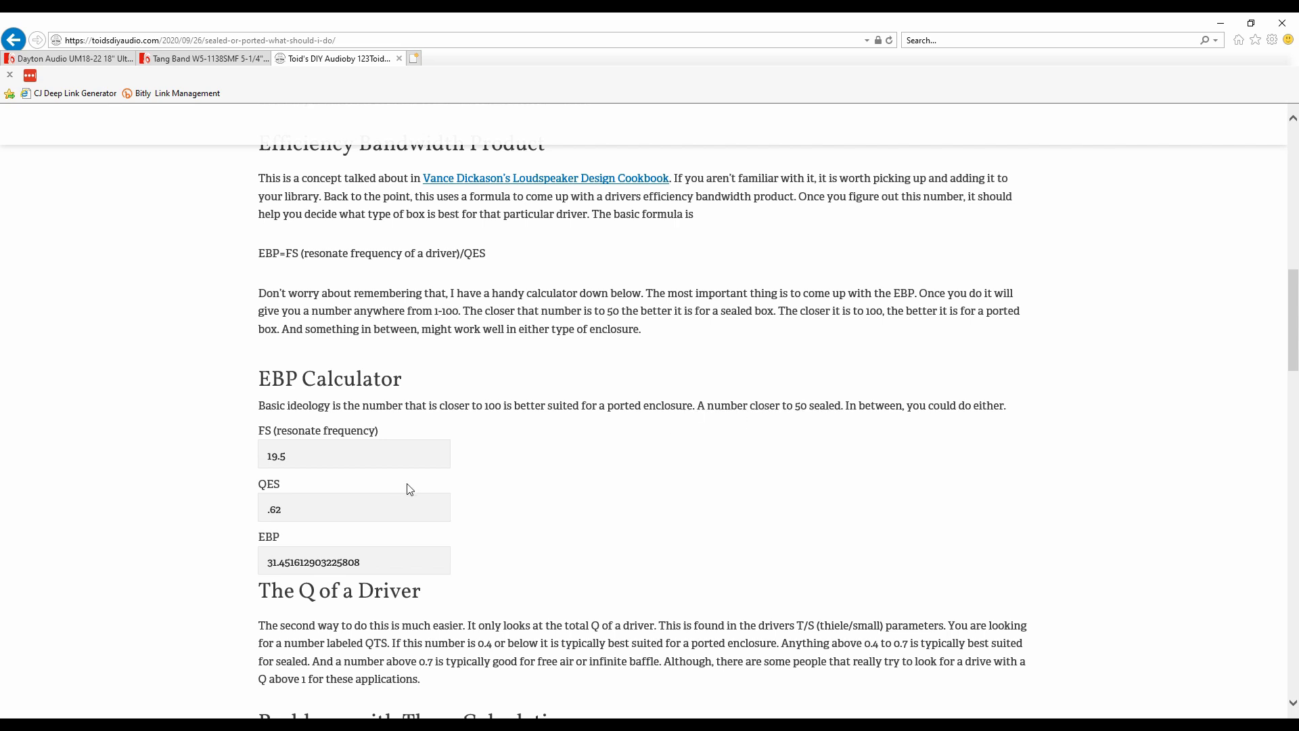
# Select the computed EBP value, then show the UM18-22 page with Total Q (Qts) 0.53
pyautogui.scroll(-3)
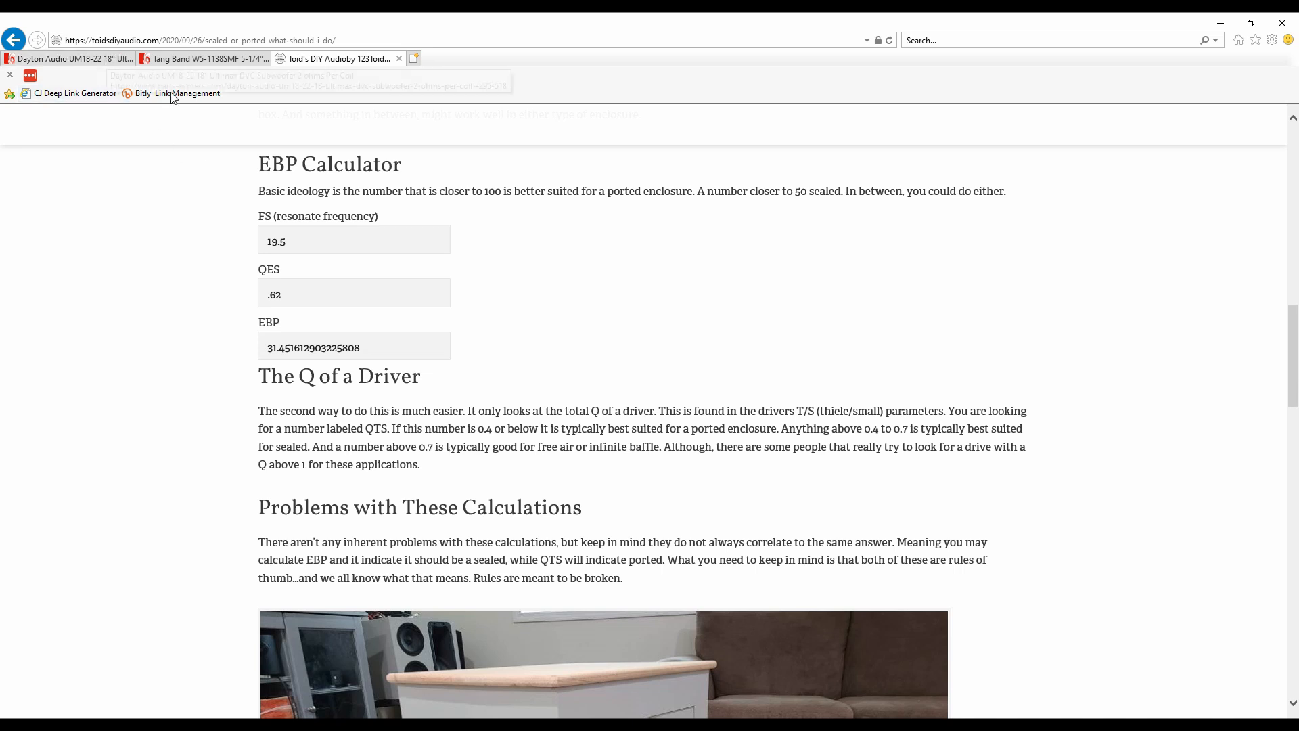
pyautogui.moveTo(252, 168)
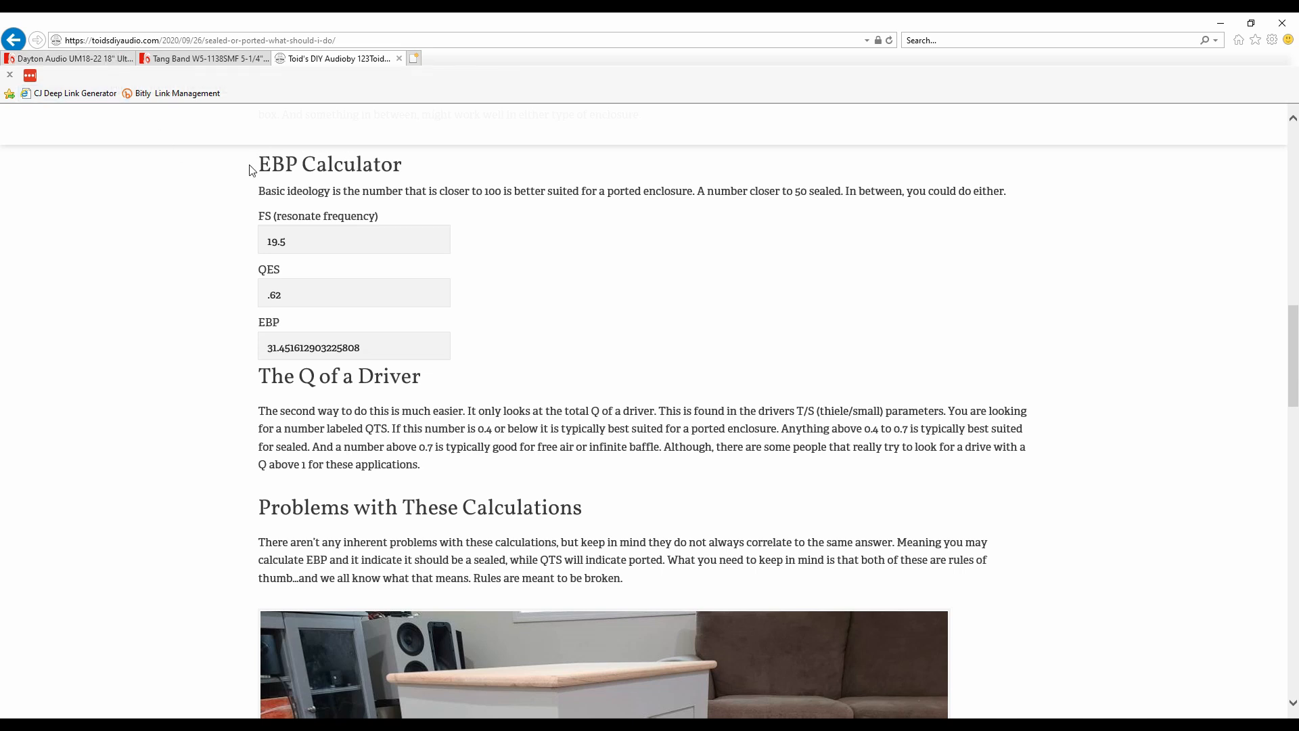
pyautogui.moveTo(257, 265)
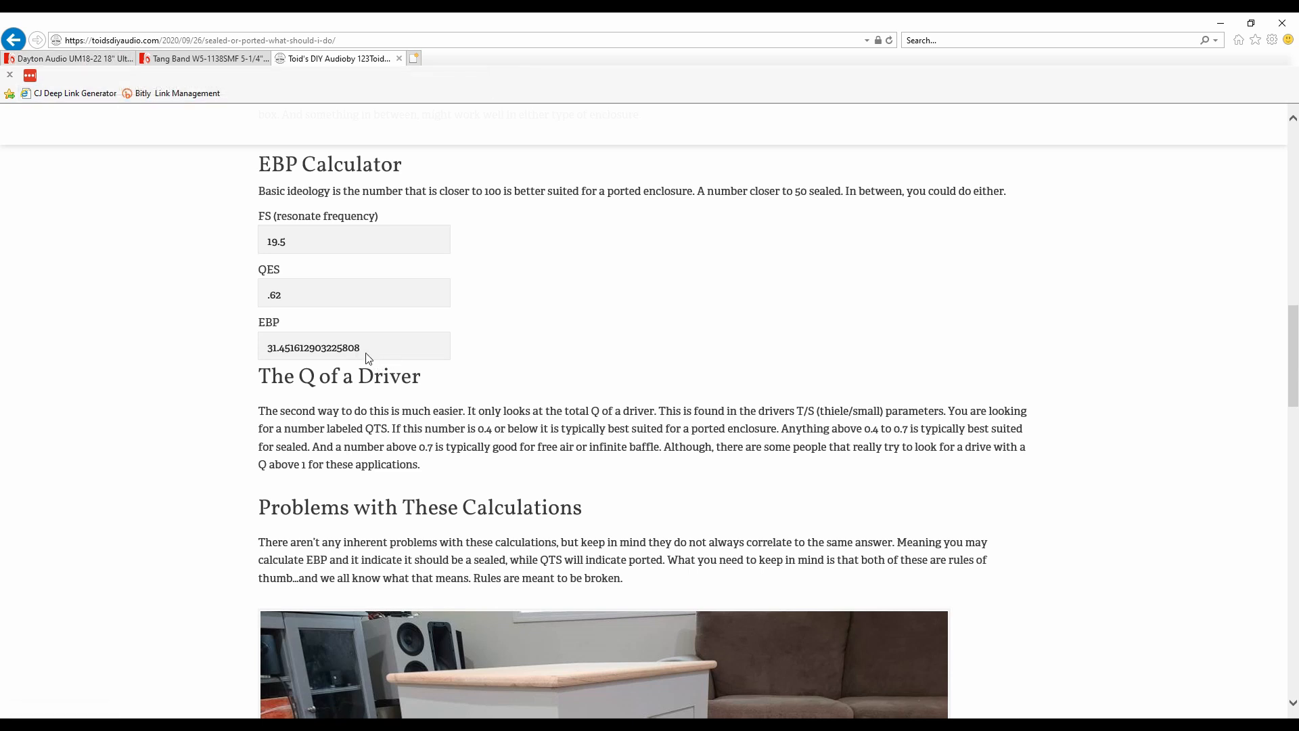
pyautogui.doubleClick(314, 346)
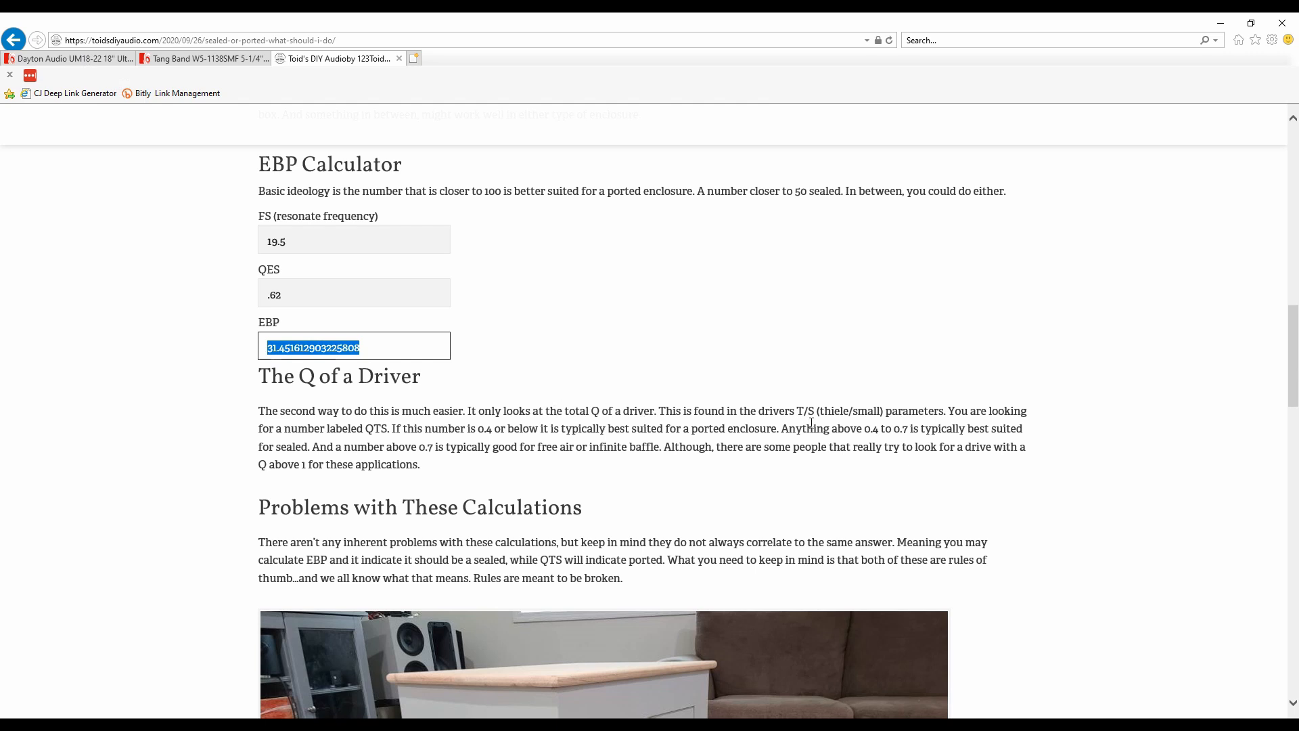
pyautogui.moveTo(867, 430)
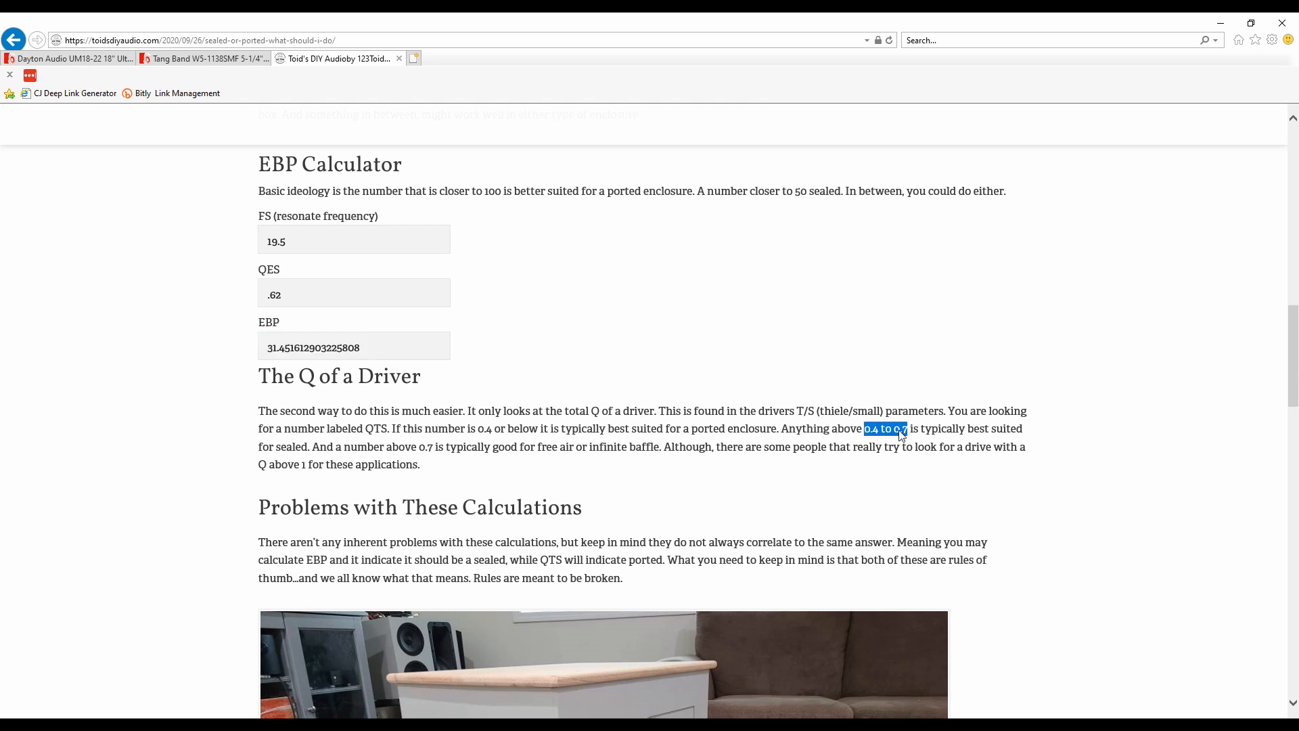
pyautogui.click(68, 58)
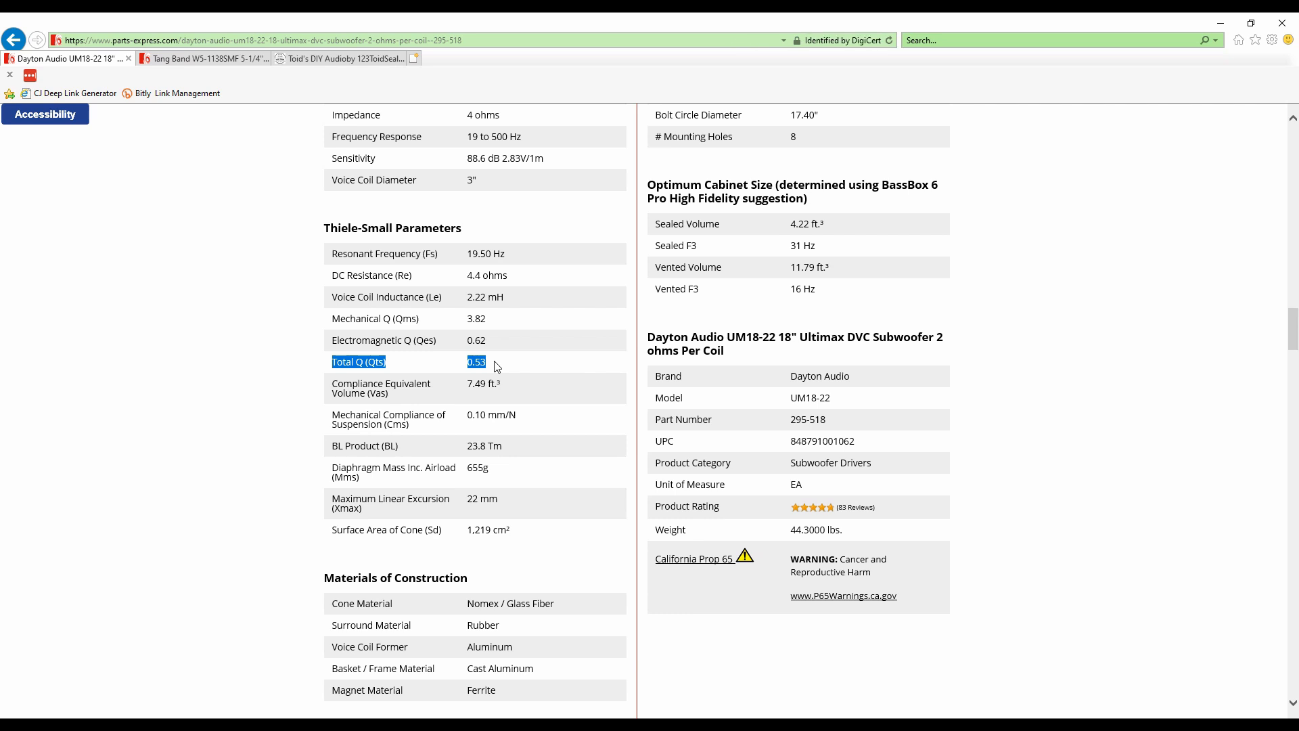
pyautogui.moveTo(384, 62)
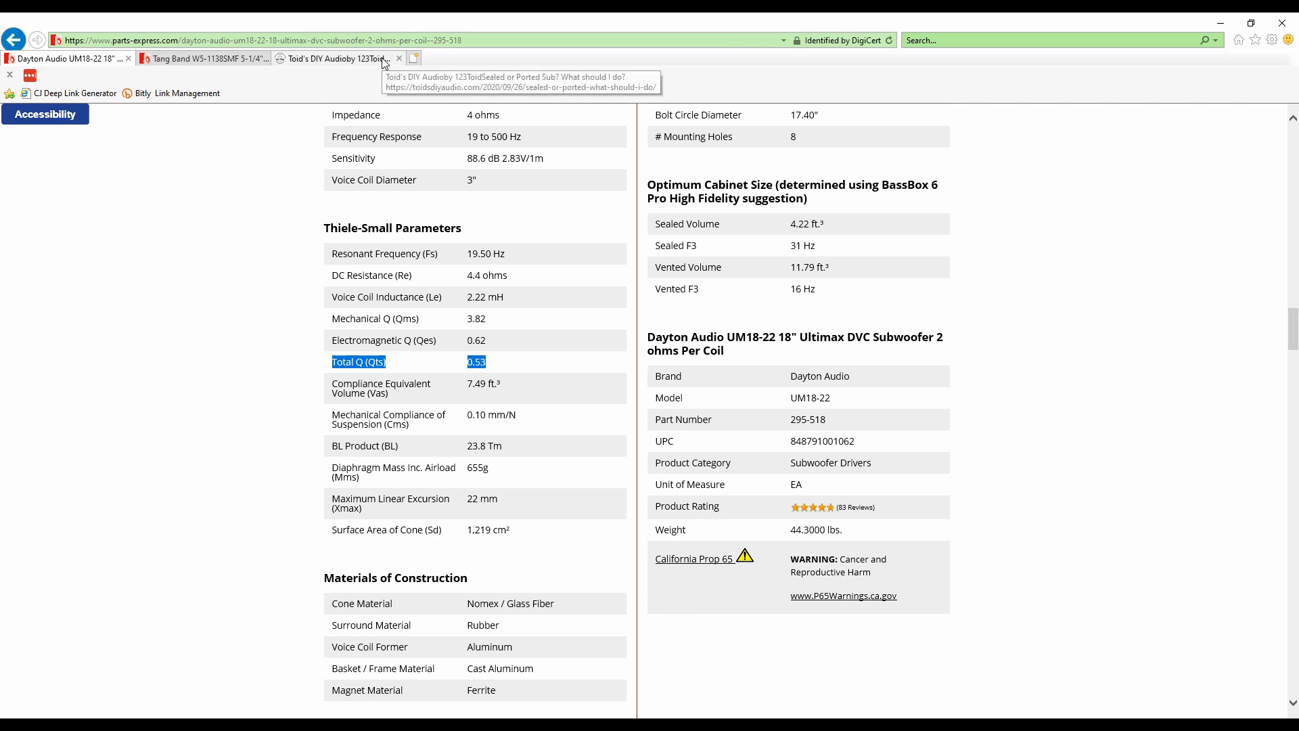
# Bring up the Tang Band W5-1138SMF page showing Fs 45 Hz, Qes 0.57 and Qts 0.49
pyautogui.click(338, 58)
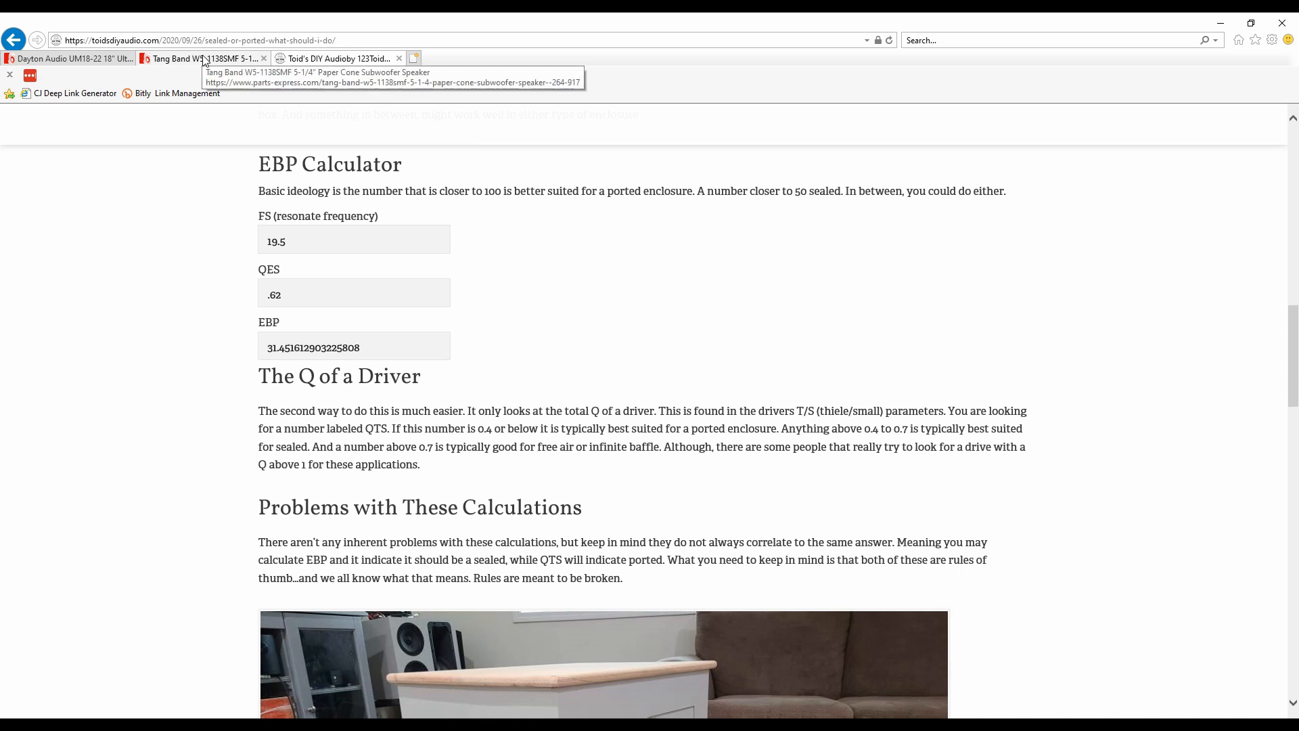
pyautogui.click(199, 58)
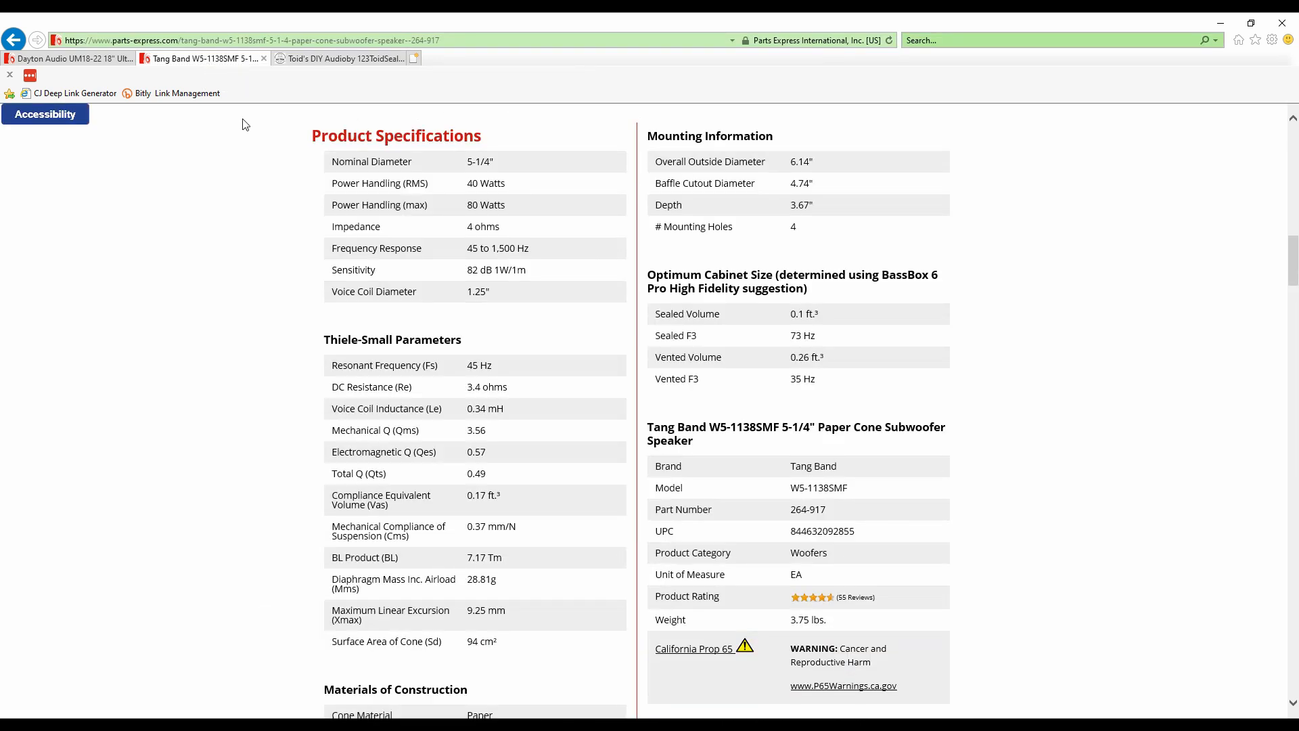
pyautogui.moveTo(467, 360)
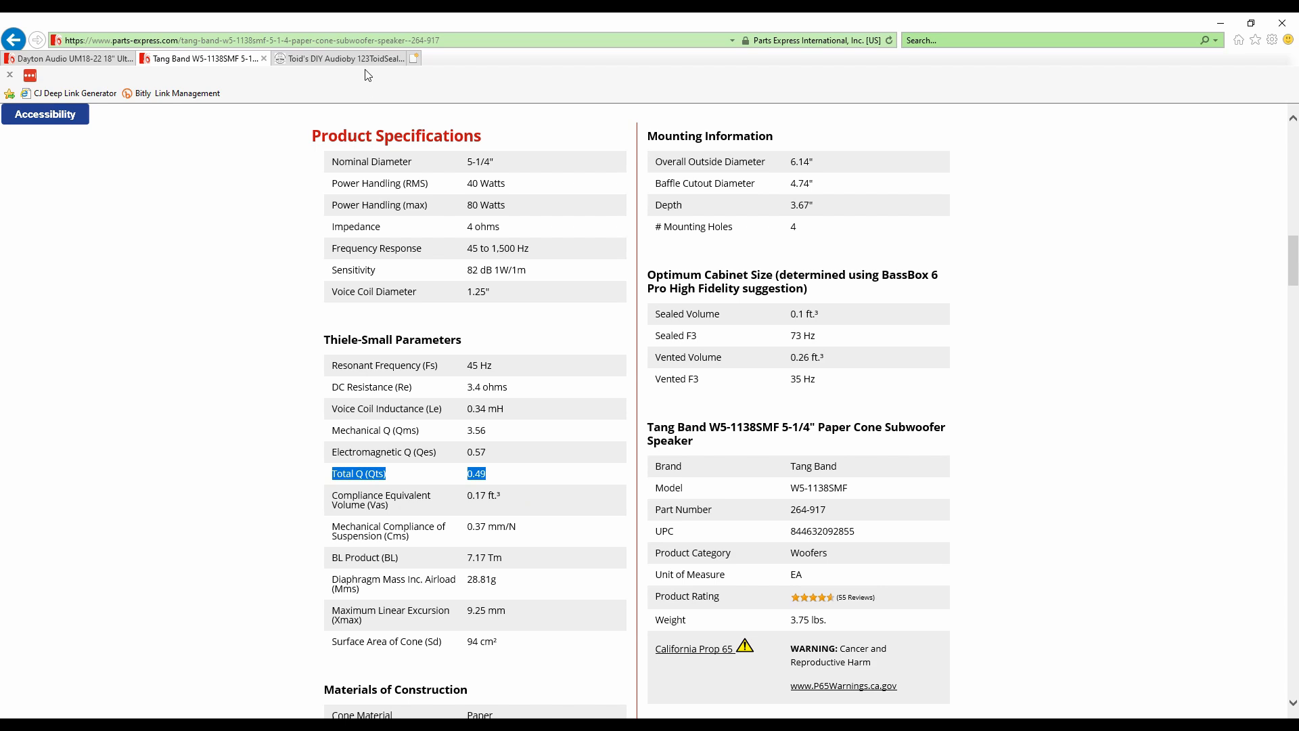
pyautogui.moveTo(367, 63)
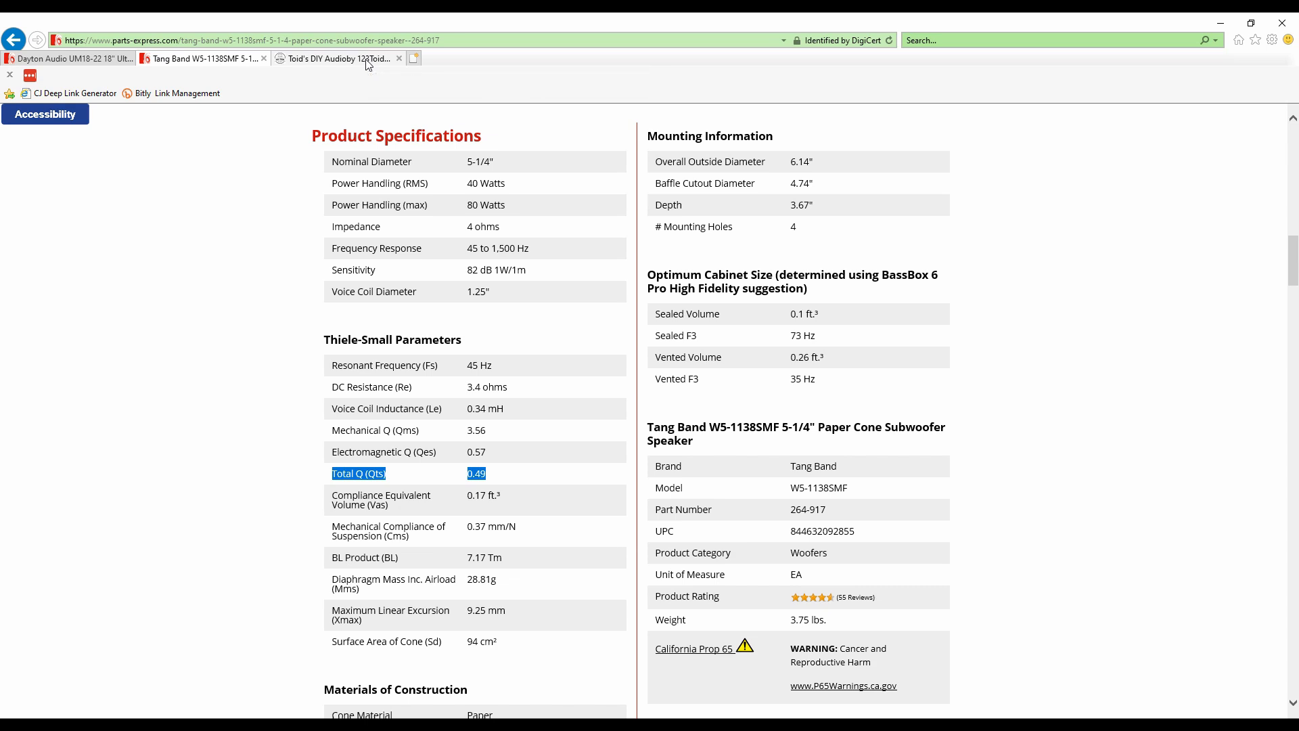
# Enter Fs 45 and Qes .57 for an EBP of about 78.95, then scroll to Rule Breakers
pyautogui.click(338, 59)
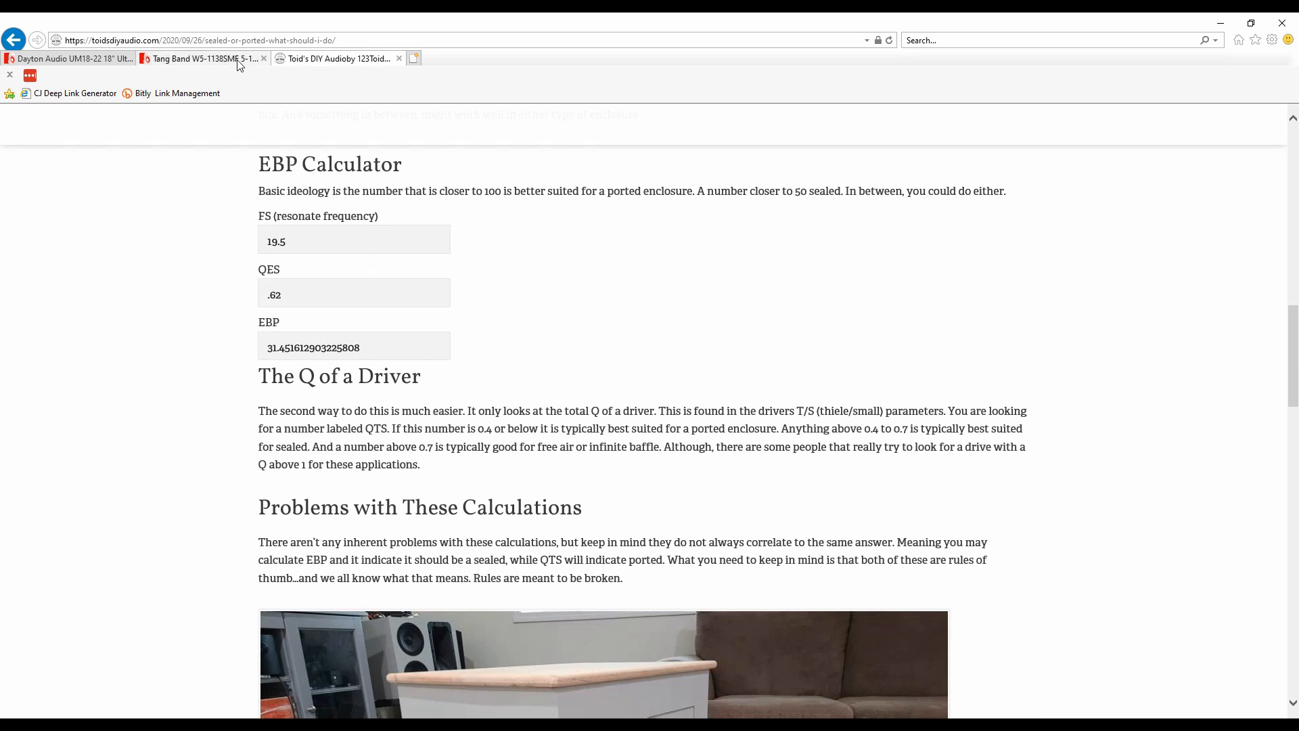
pyautogui.click(203, 59)
pyautogui.write('.57')
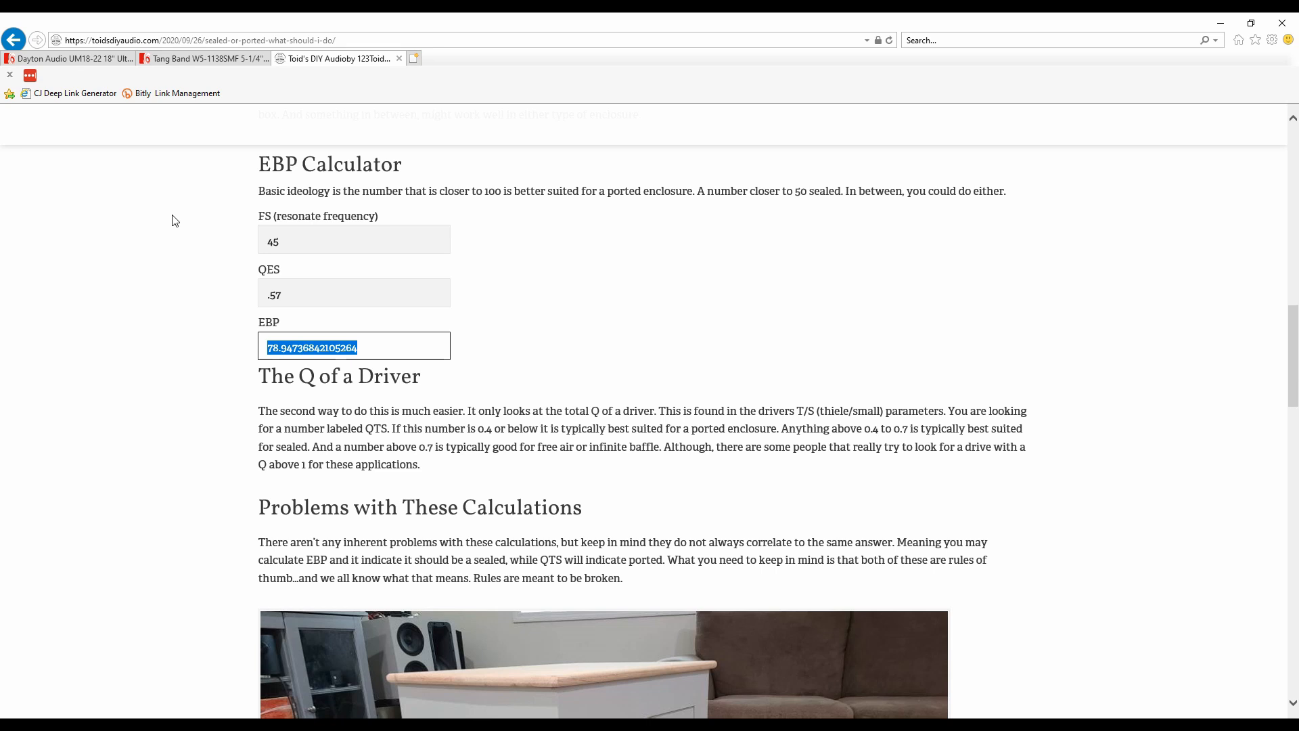
pyautogui.scroll(-3)
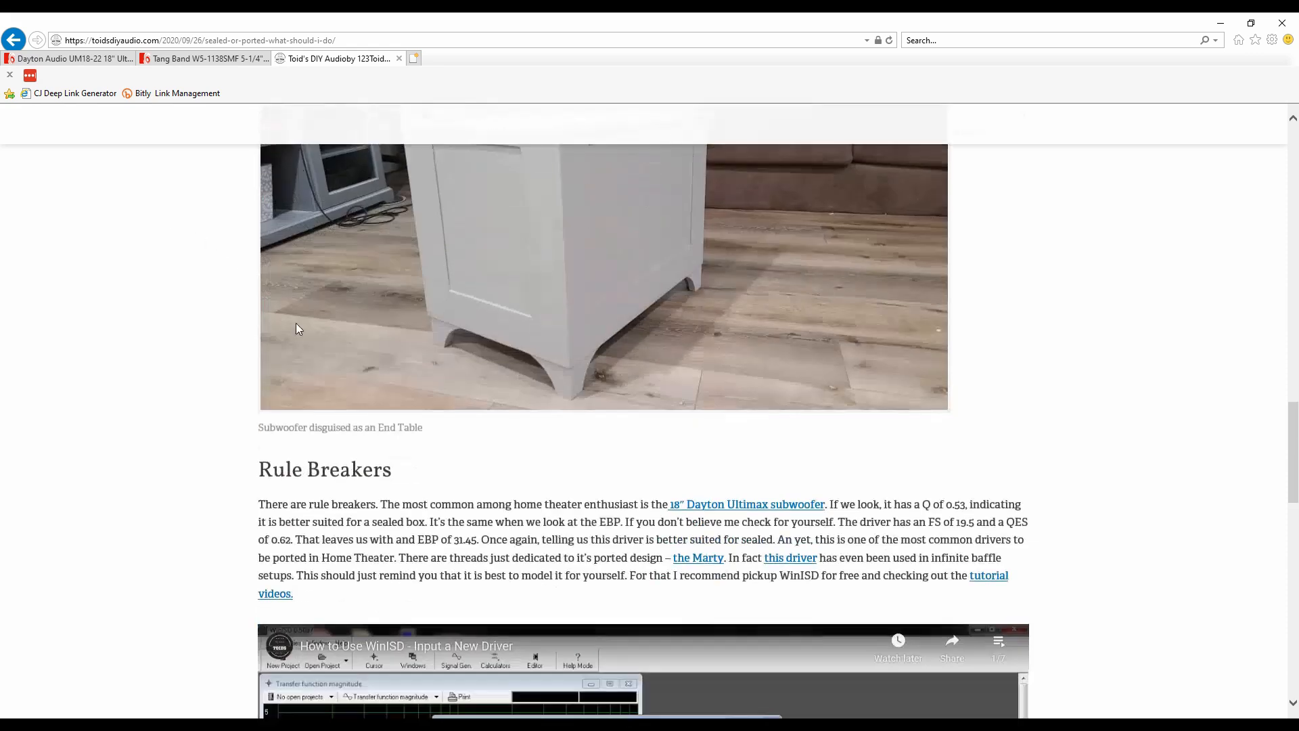
pyautogui.scroll(-3)
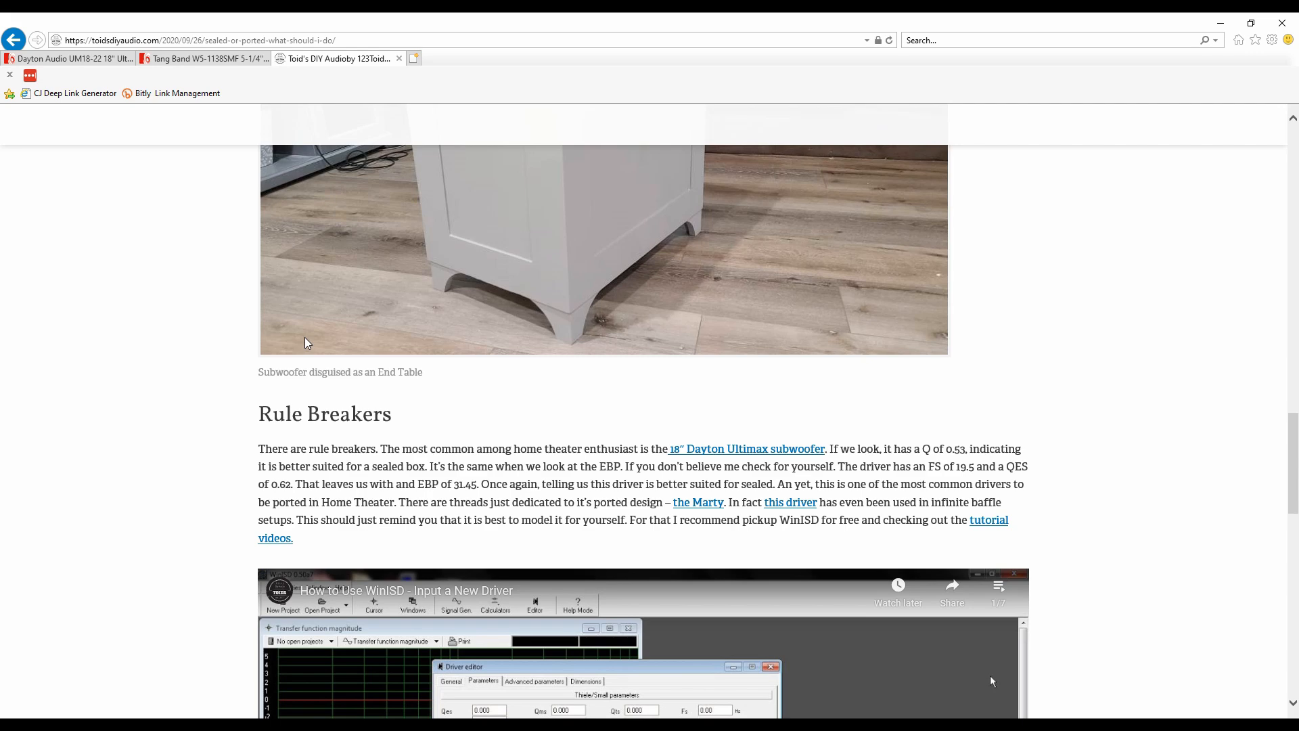
pyautogui.moveTo(697, 502)
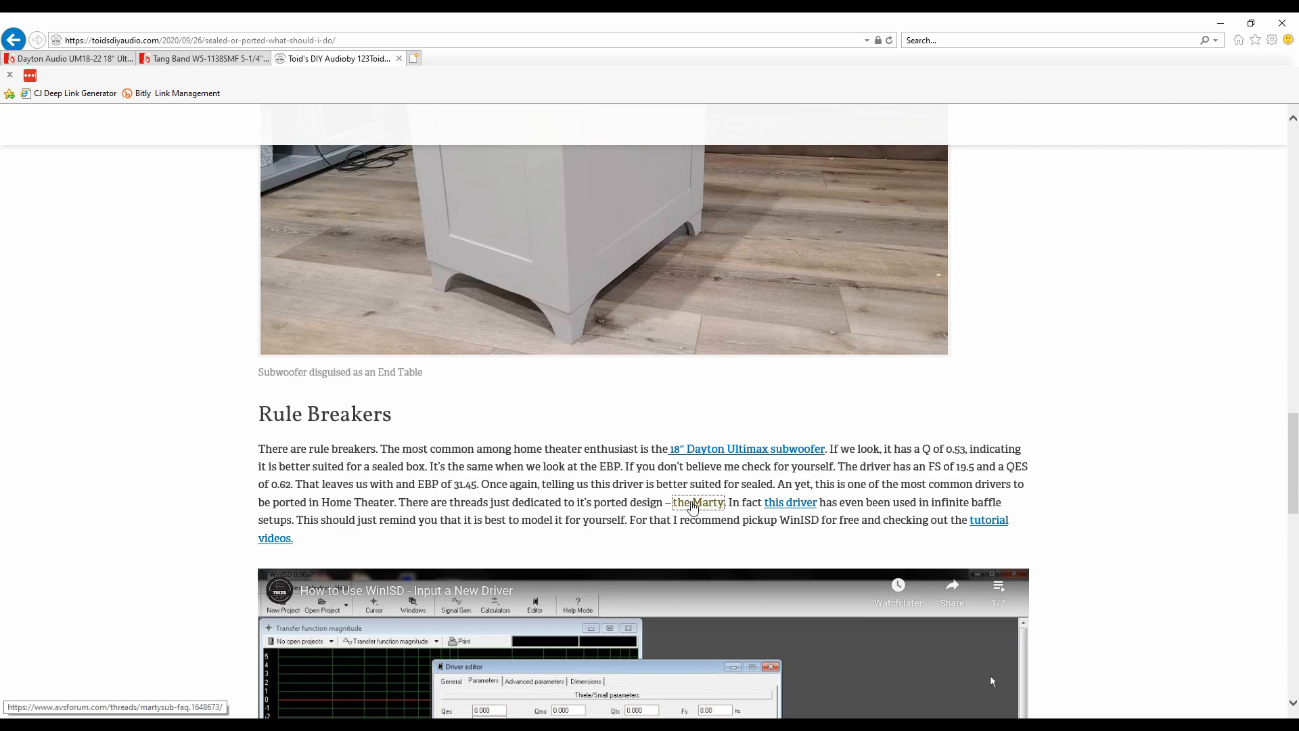
# Open the MartySub FAQ thread and scroll through its standard box sizes and SPL chart
pyautogui.click(699, 502)
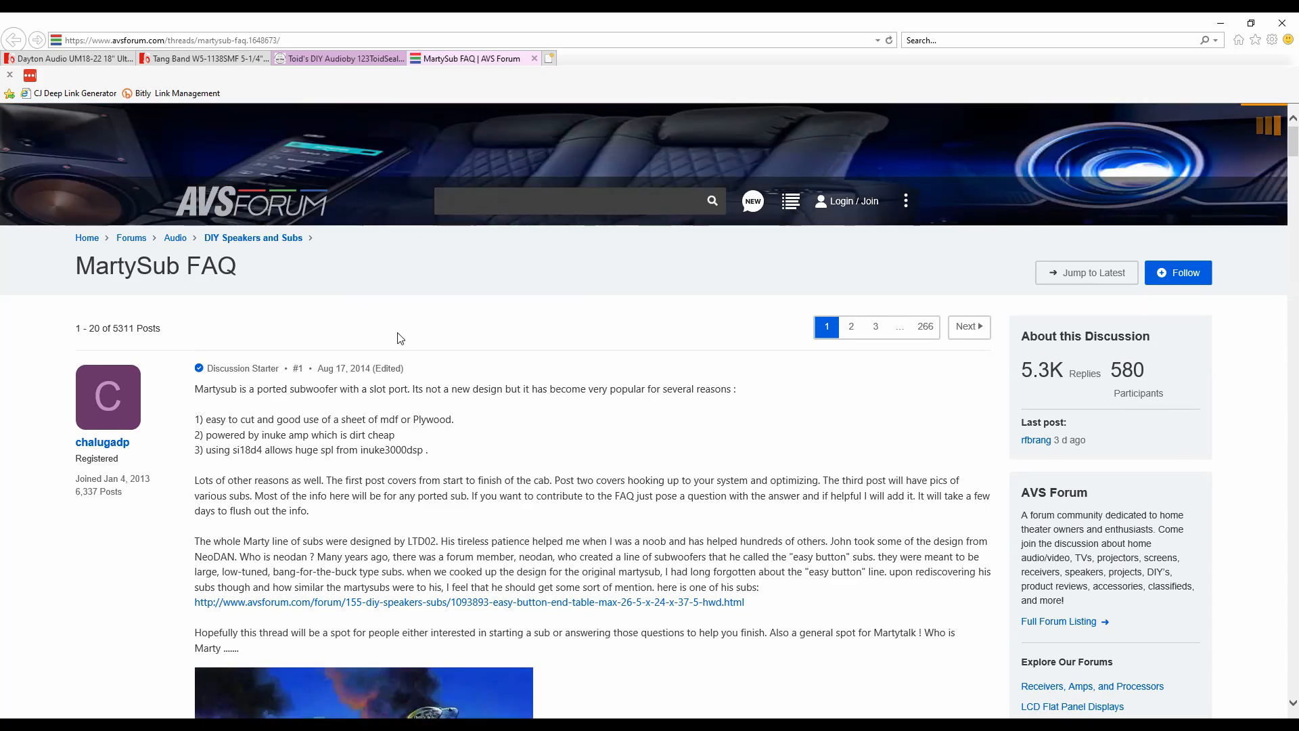
pyautogui.moveTo(631, 380)
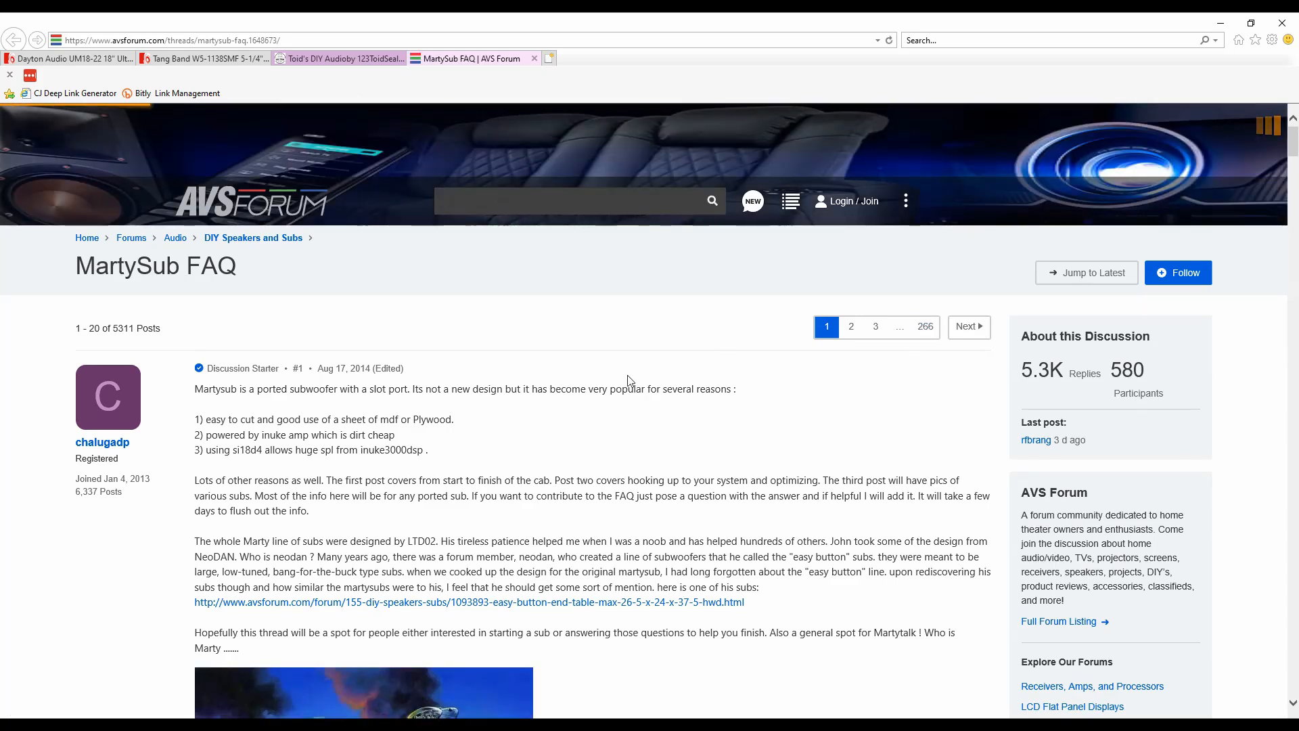
pyautogui.scroll(-3)
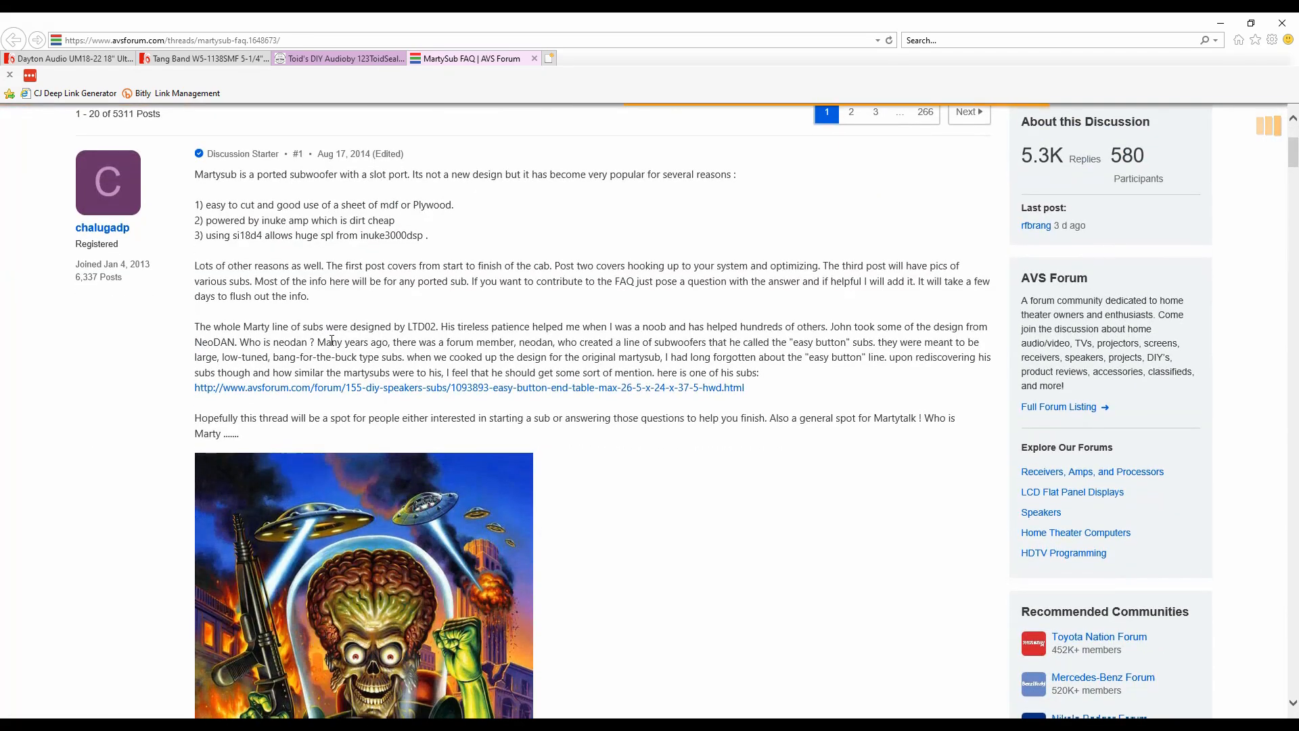
pyautogui.scroll(-3)
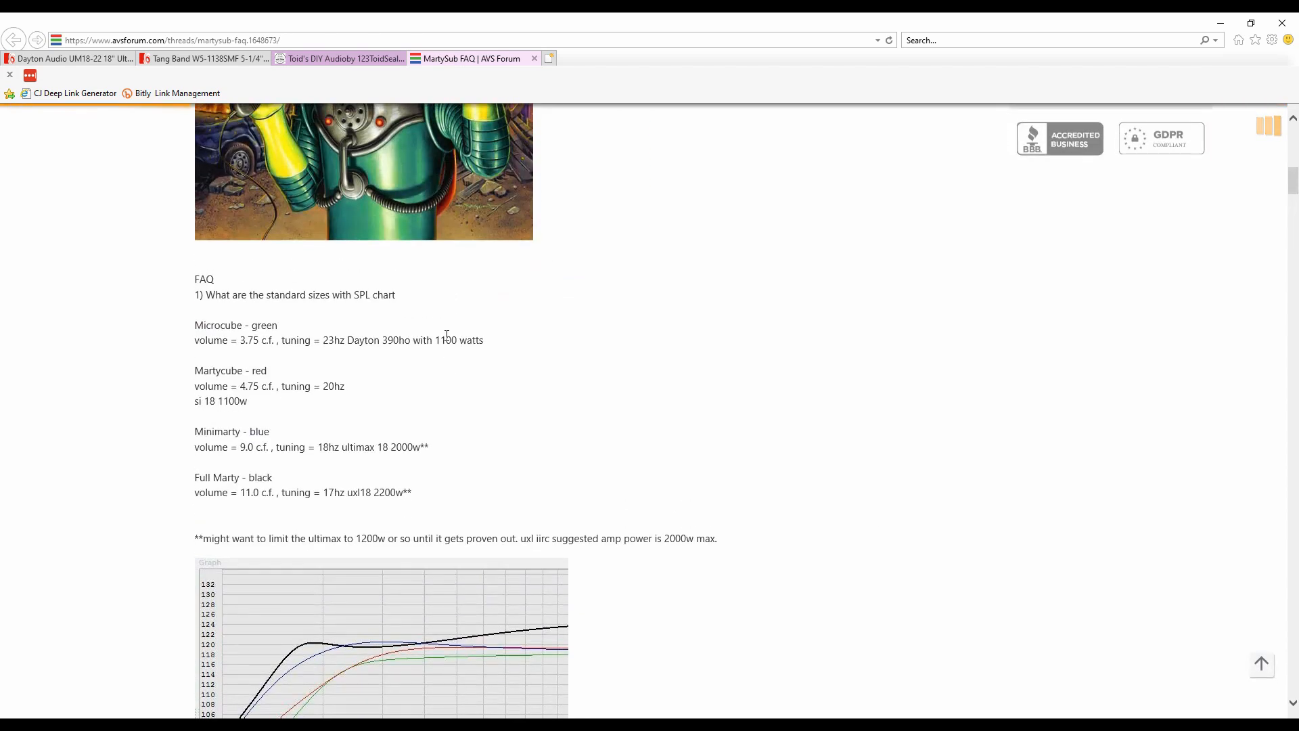
pyautogui.scroll(-3)
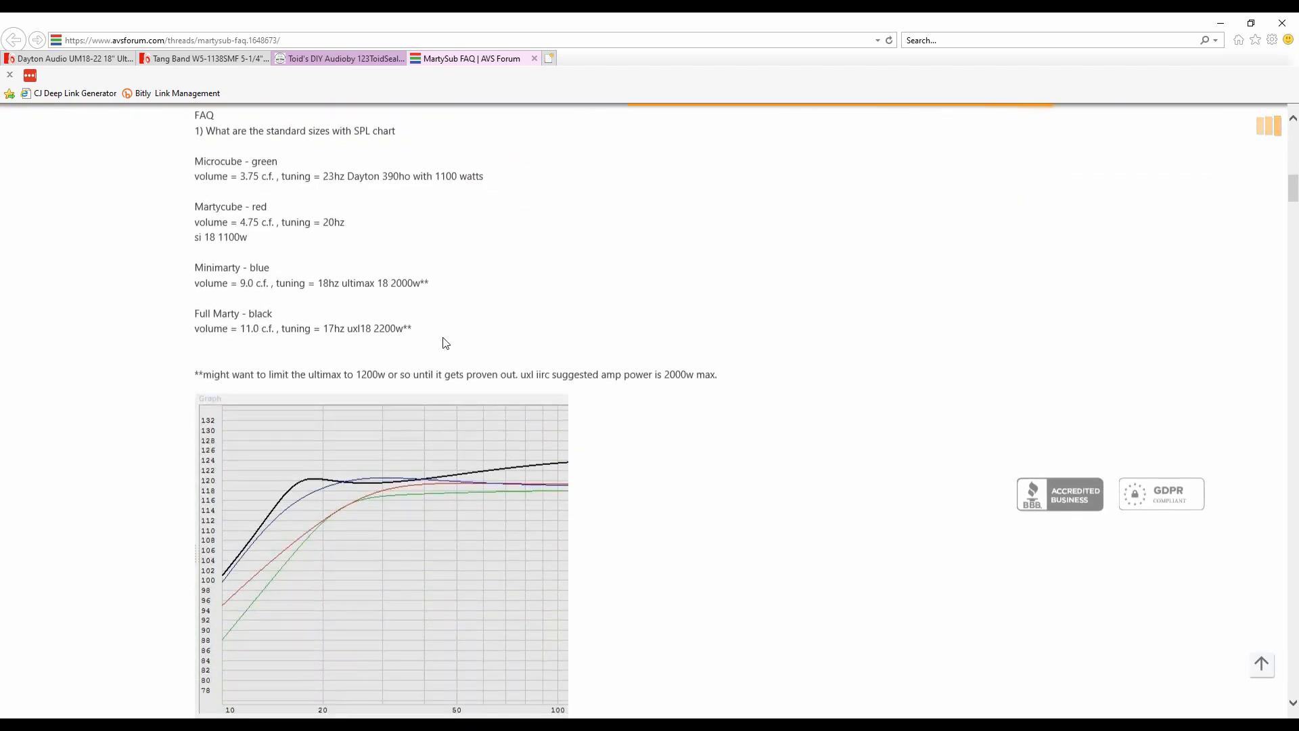
pyautogui.scroll(-3)
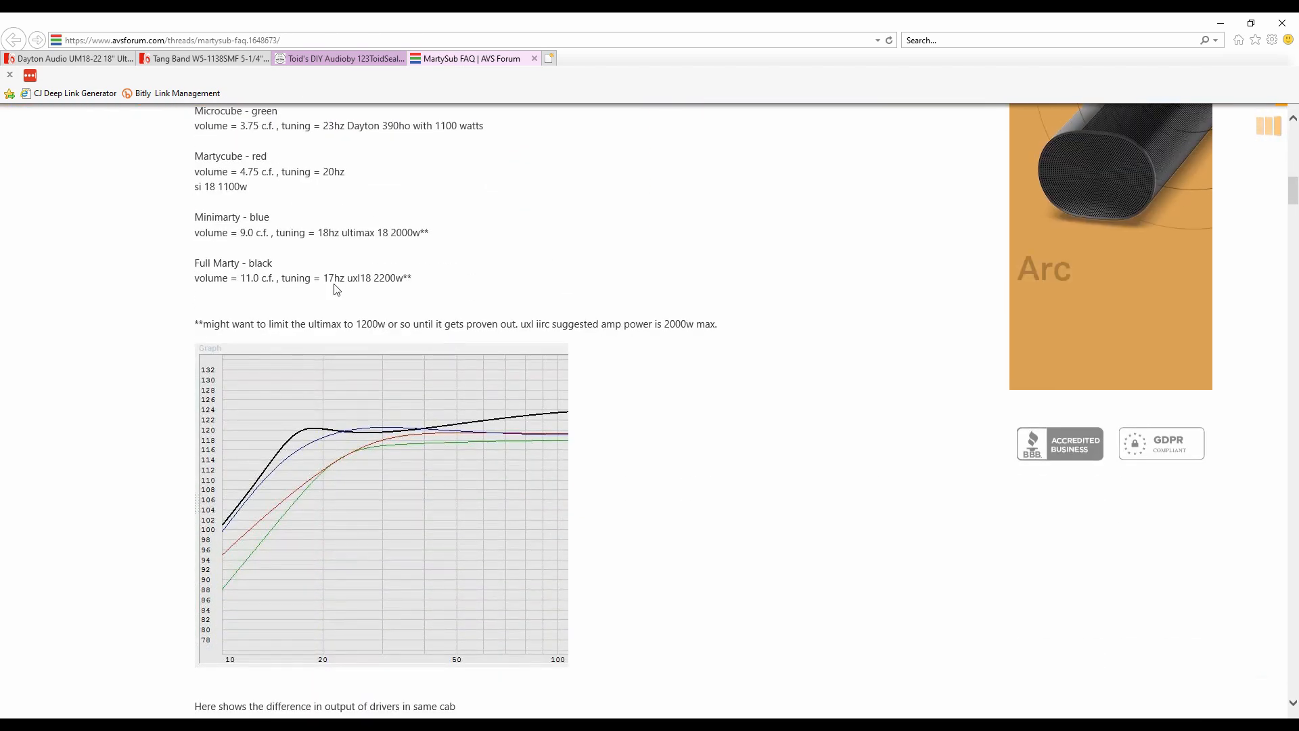
pyautogui.moveTo(348, 58)
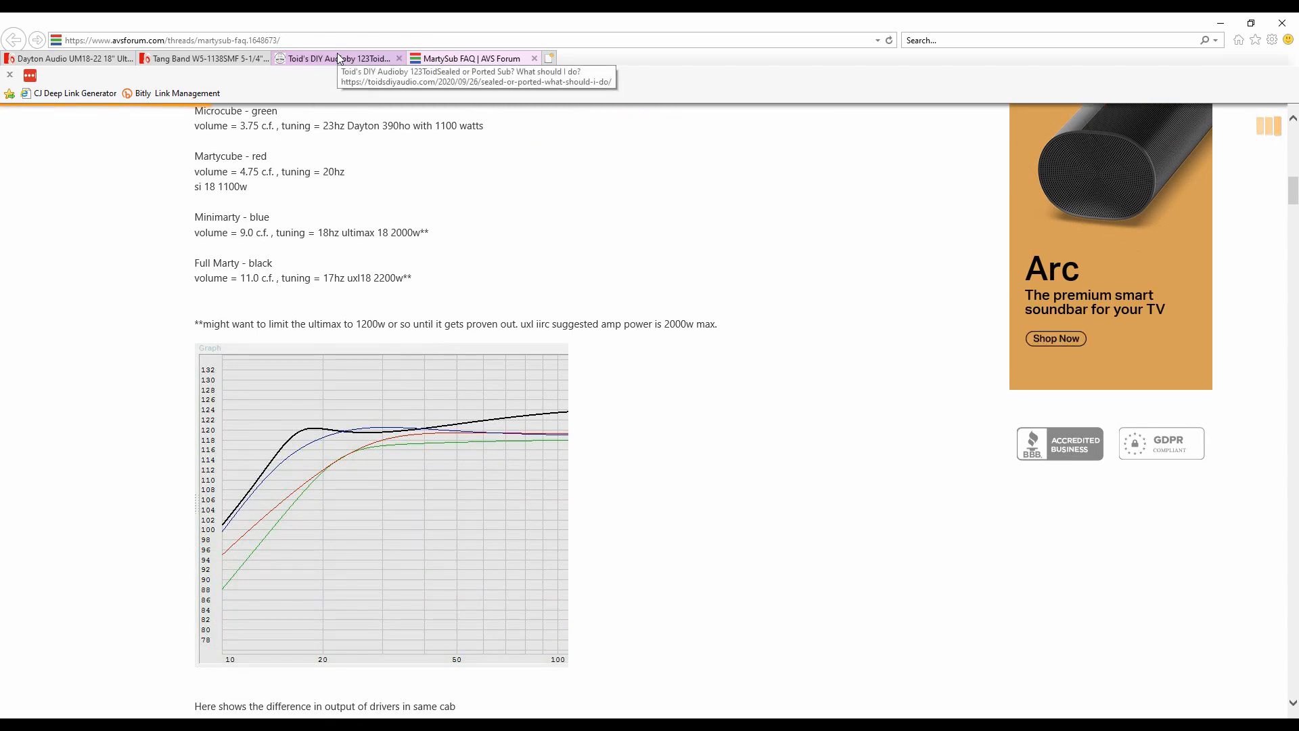
# Return to the article and scroll around the Rule Breakers section and WinISD tutorial video
pyautogui.click(335, 58)
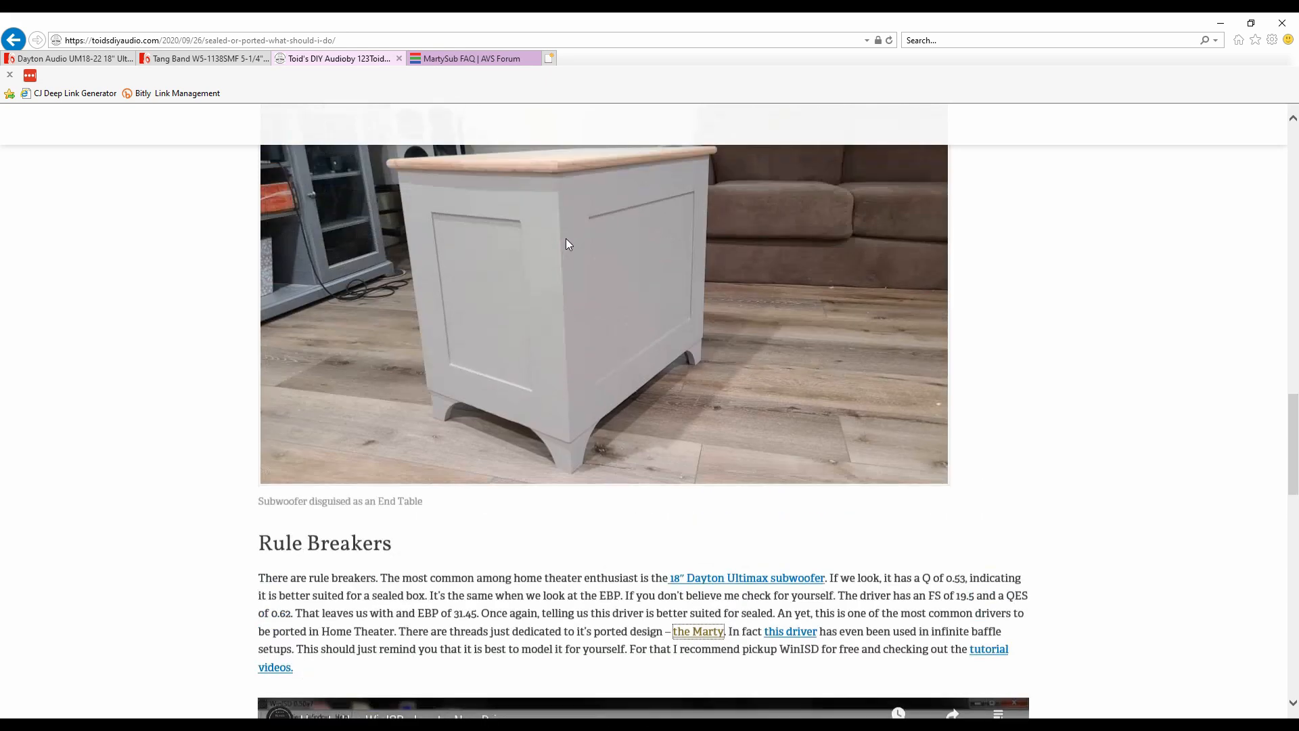
pyautogui.scroll(3)
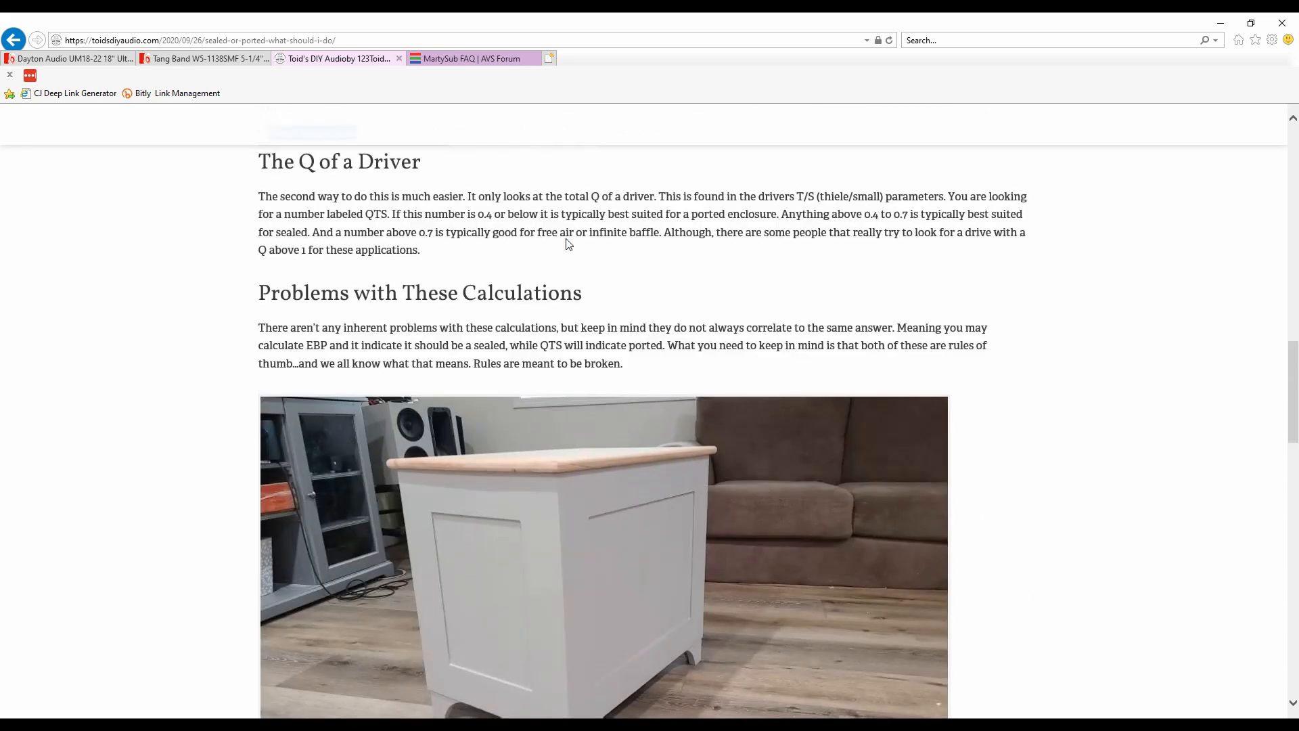
pyautogui.scroll(3)
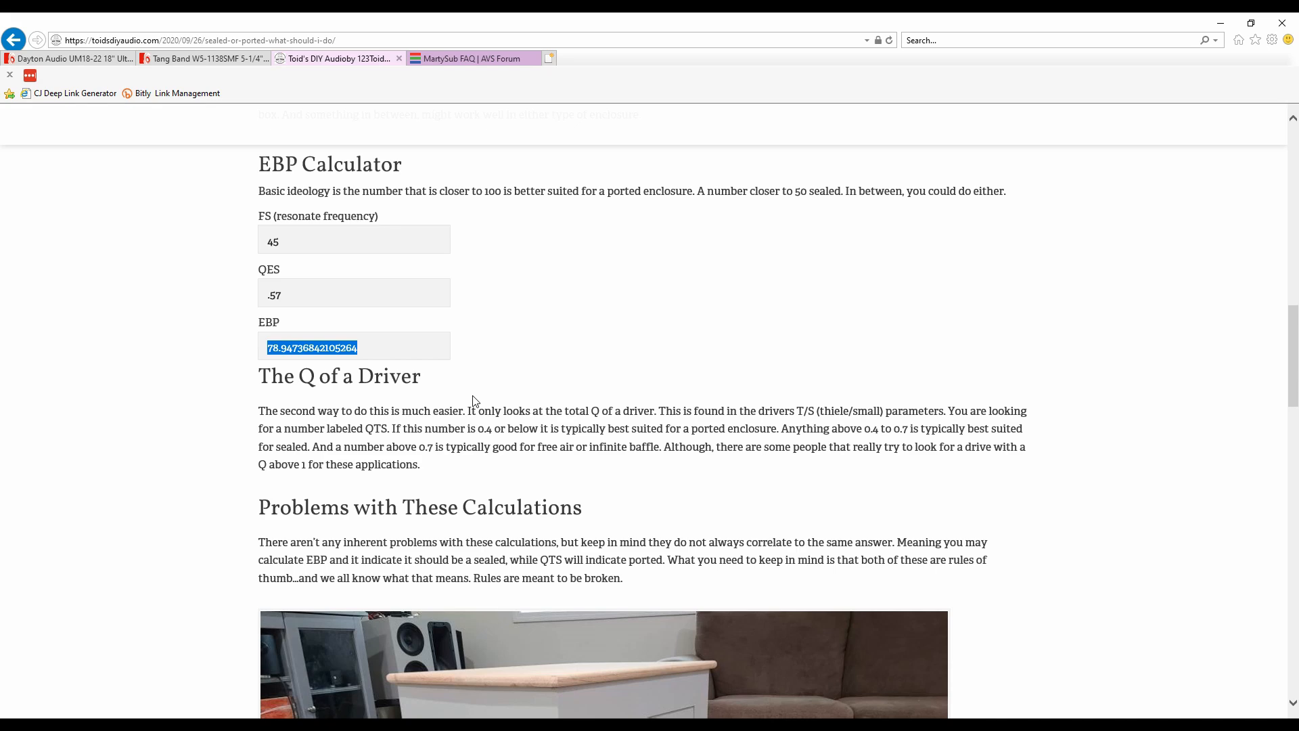
pyautogui.scroll(-3)
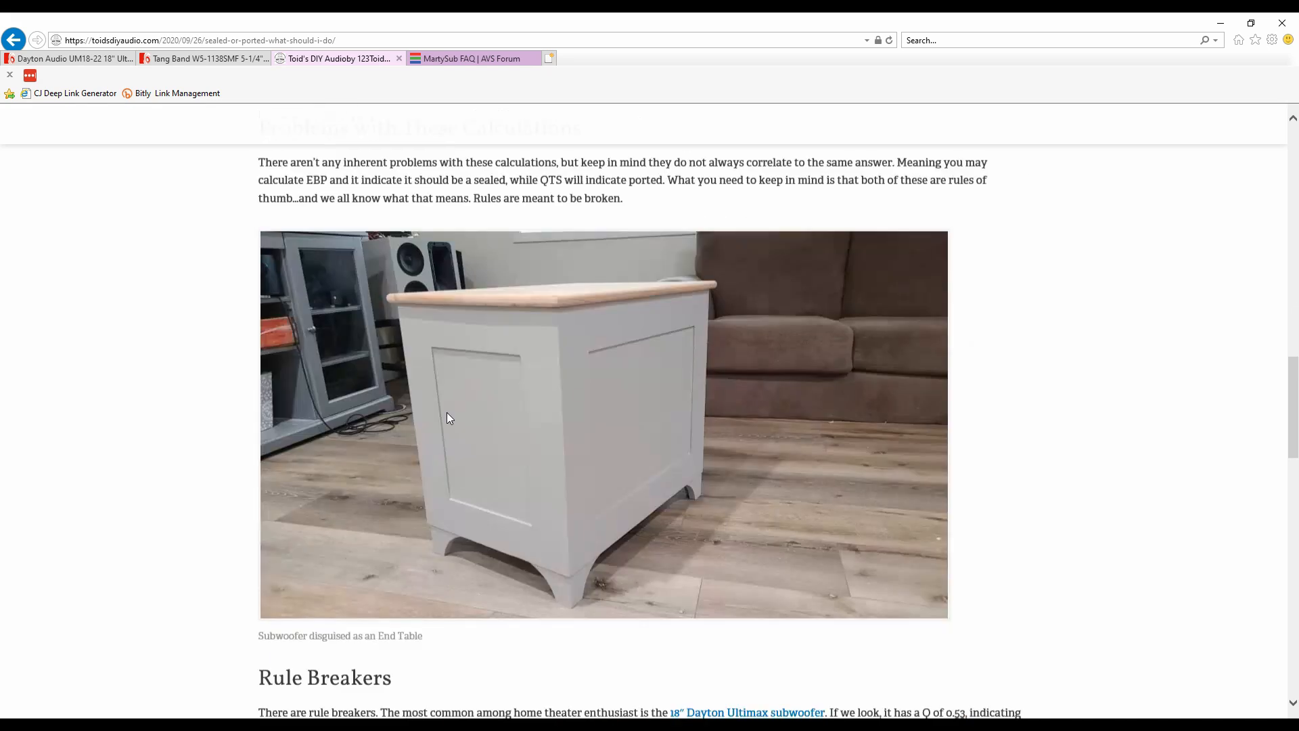
pyautogui.scroll(-3)
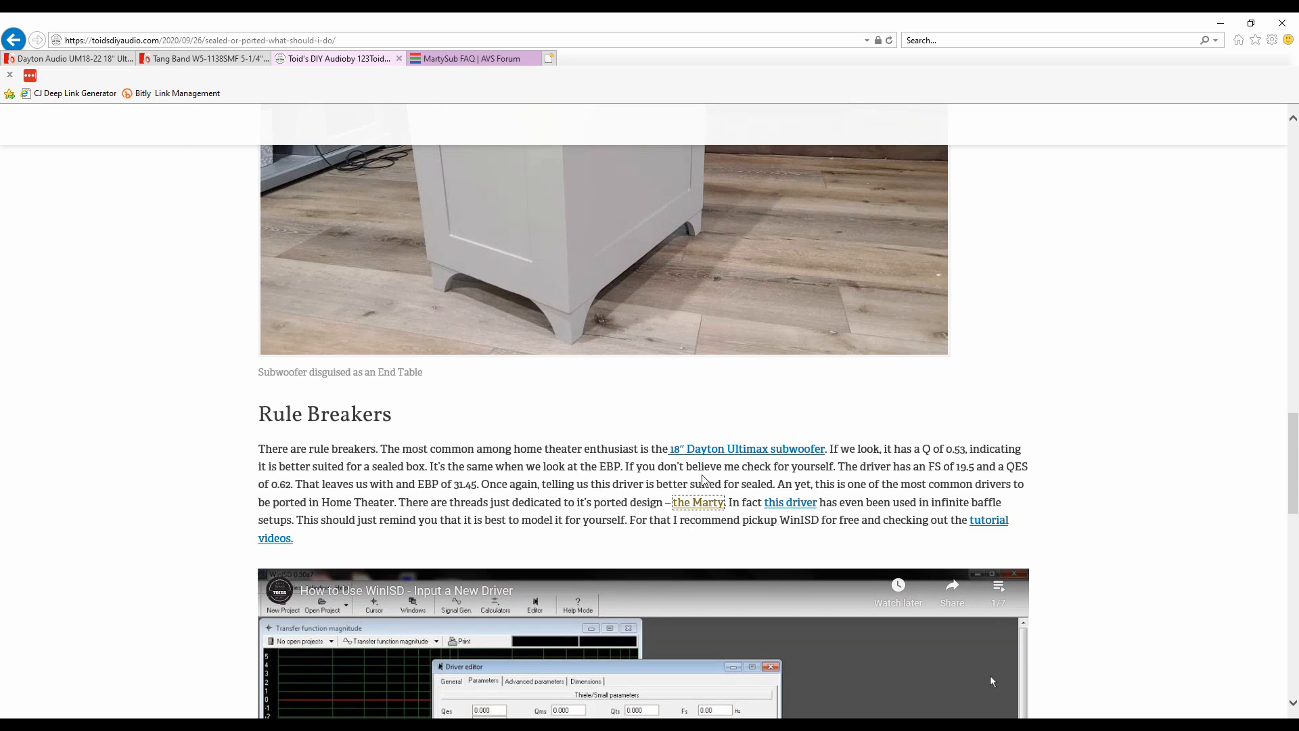
pyautogui.moveTo(450, 463)
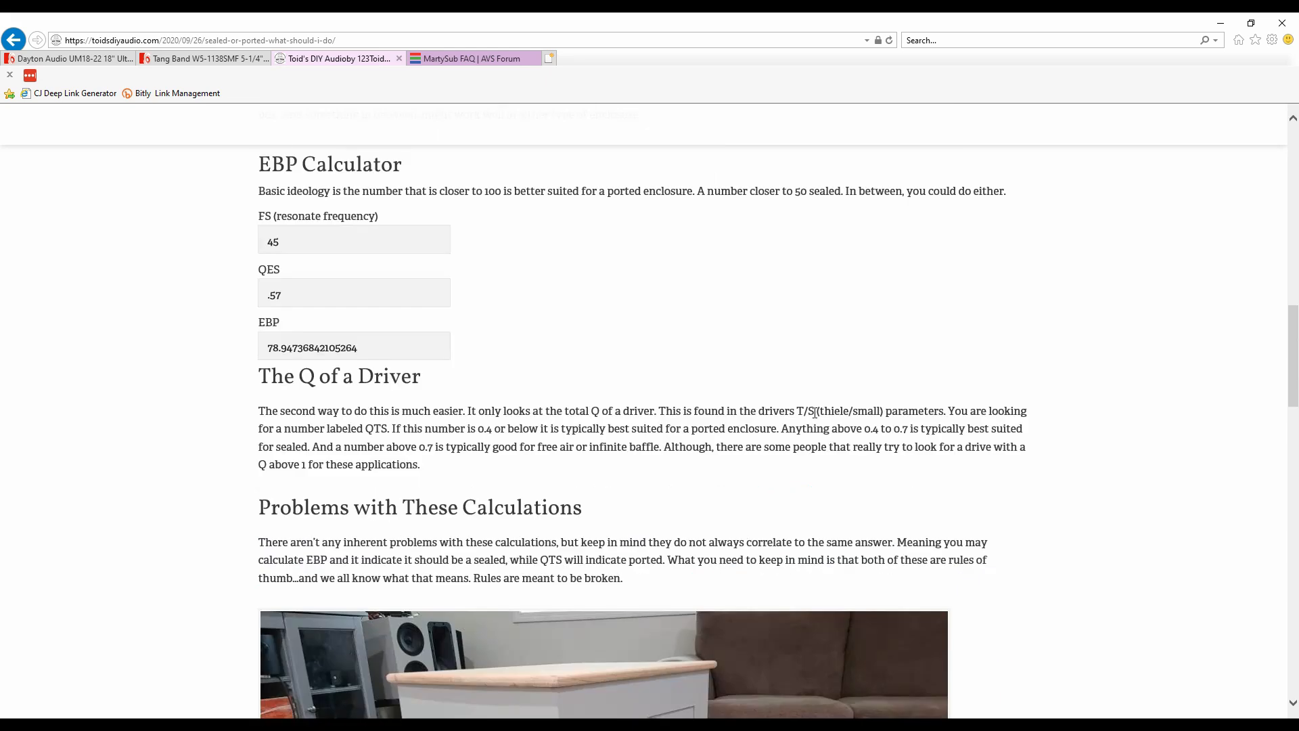
pyautogui.moveTo(728, 344)
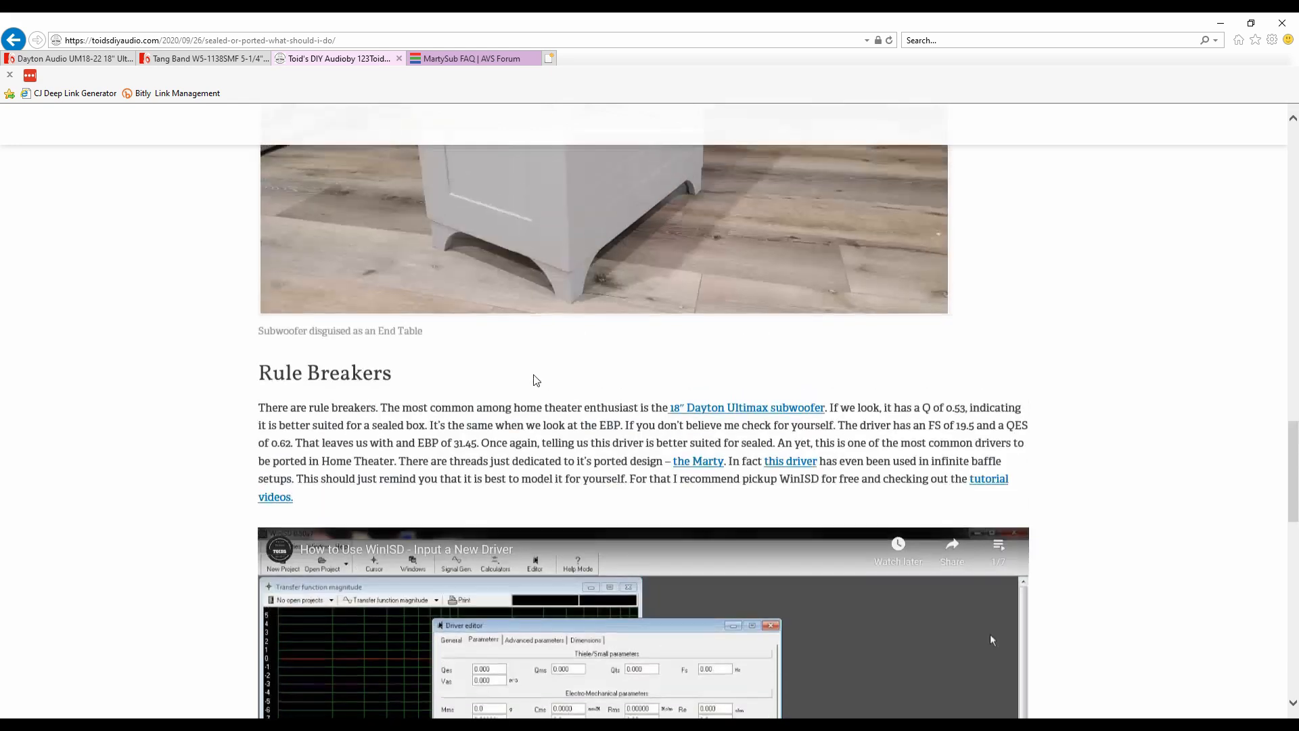
pyautogui.scroll(-3)
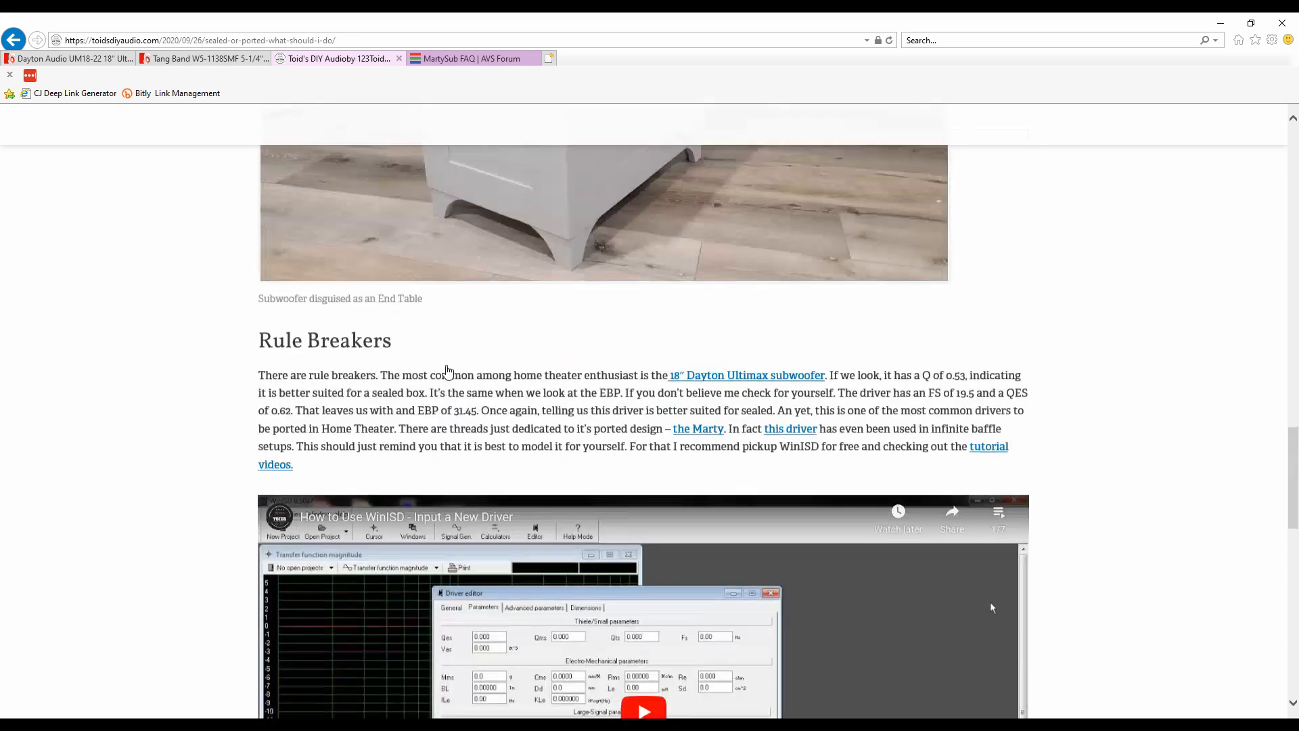
pyautogui.scroll(3)
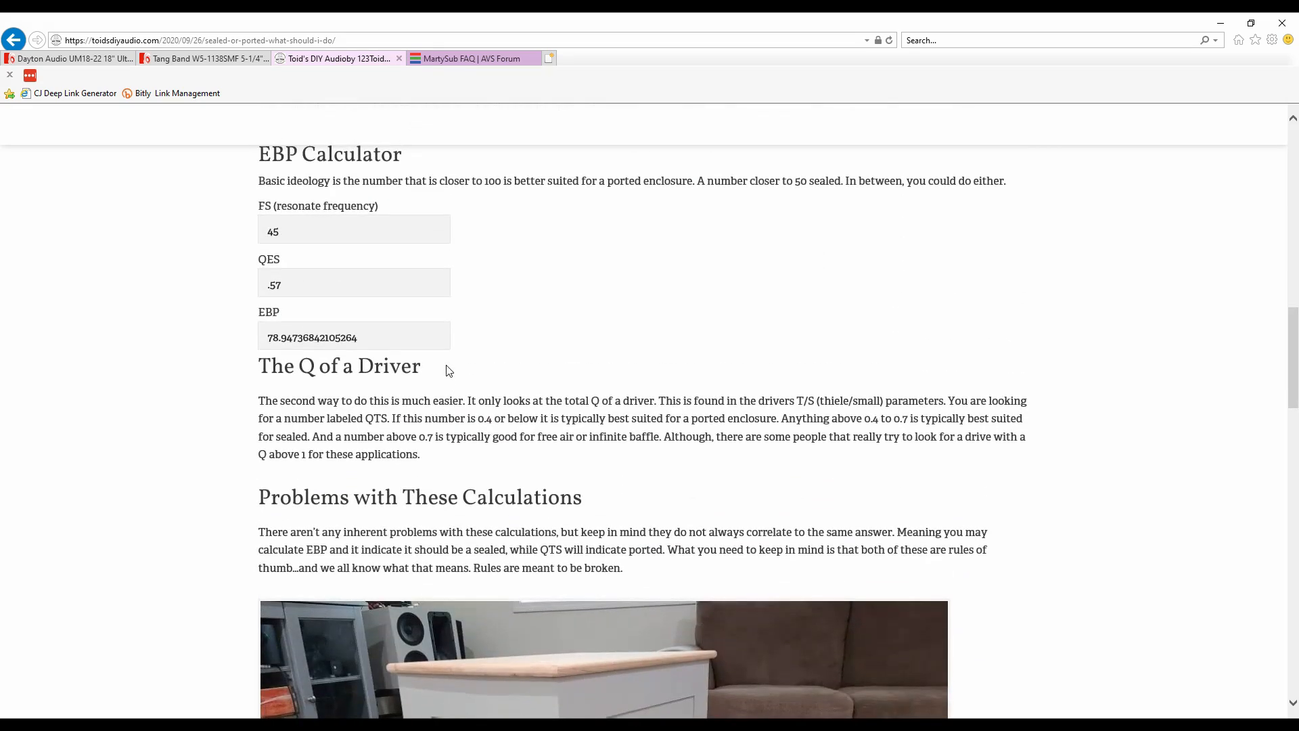